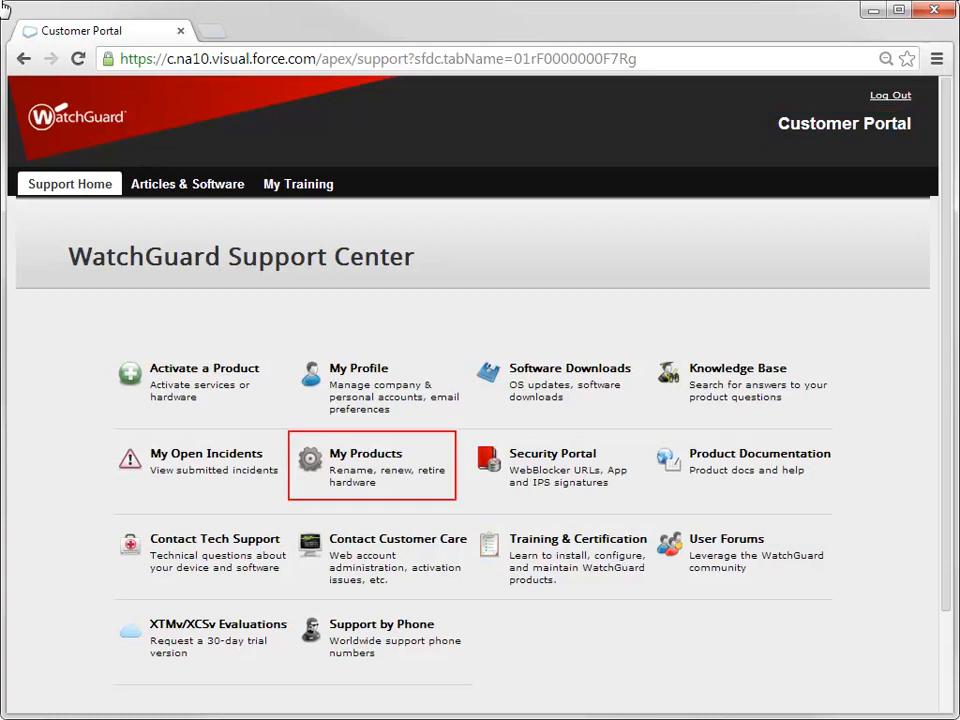
{"action": "mouse_move", "coordinate": [372, 464]}
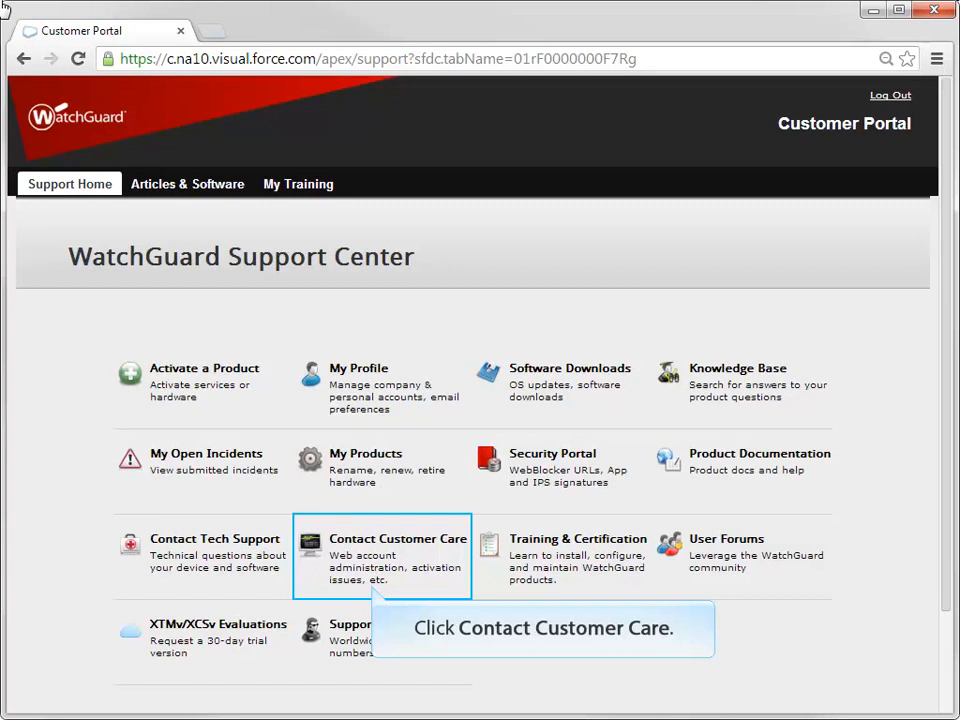
- Start a new Customer Care case with serial 80C8000D and subject area Transfer of Ownership
{"action": "left_click", "coordinate": [398, 556]}
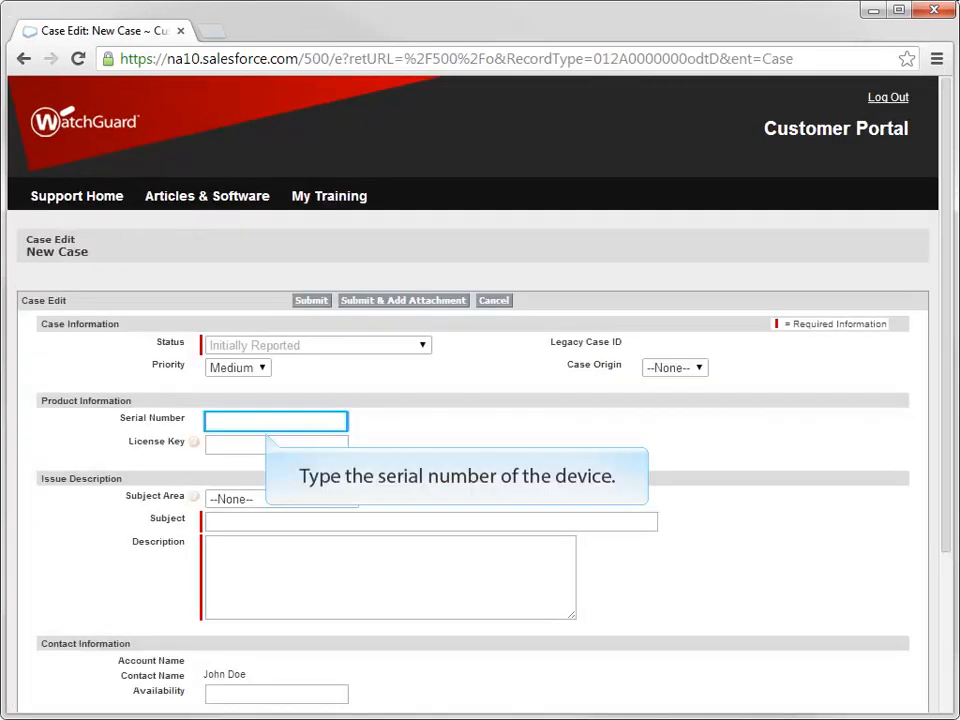
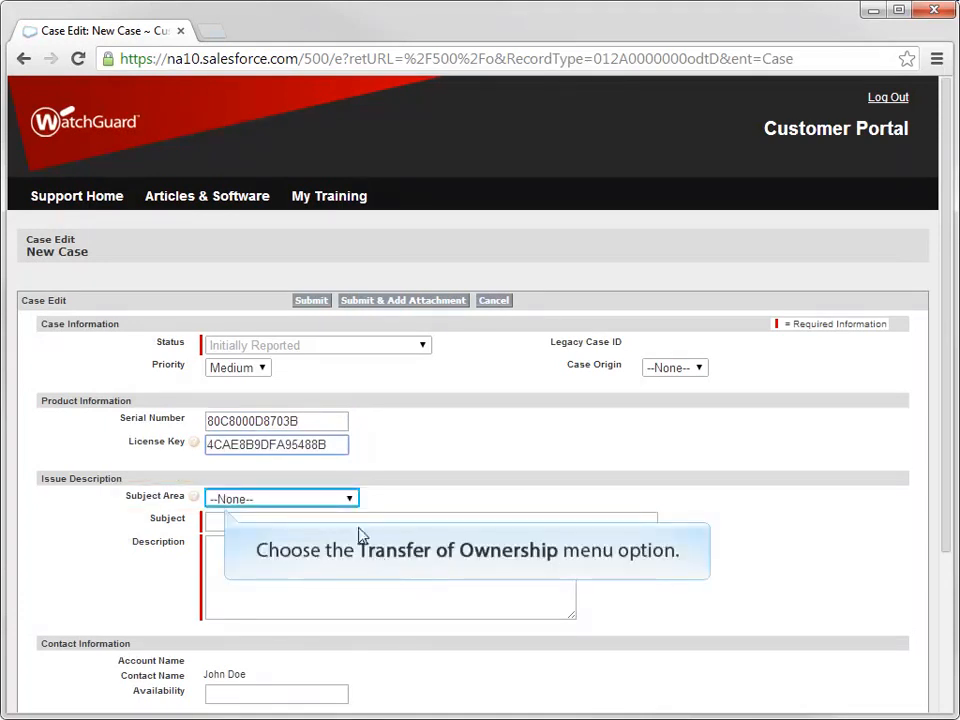
{"action": "left_click", "coordinate": [280, 498]}
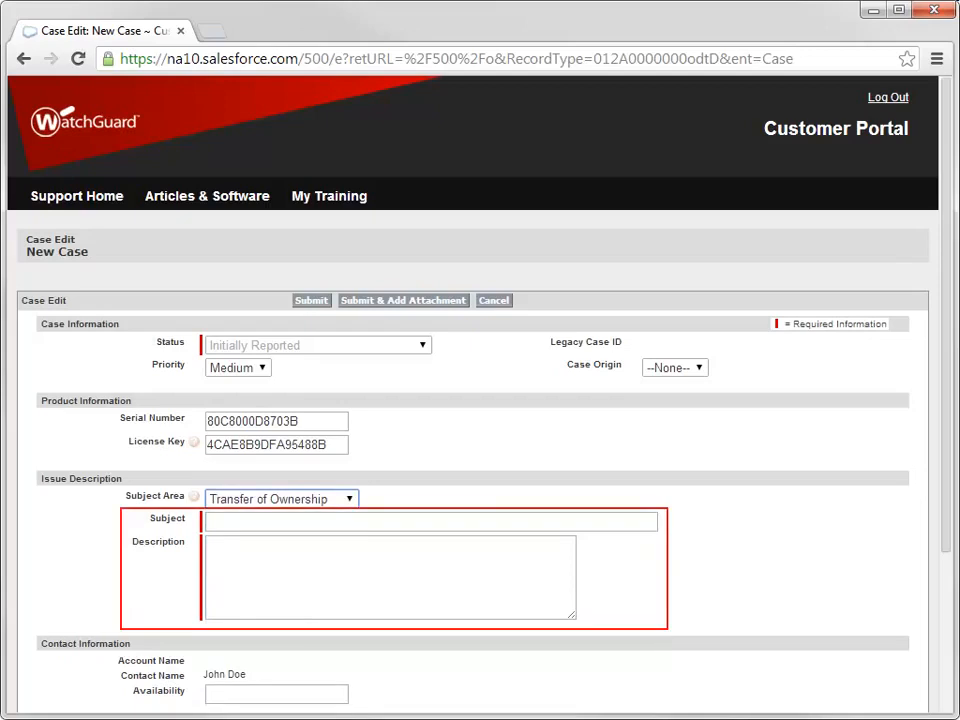
- Enter subject 'Transfer of Ownership' and description 'Please transfer ownership o...'
{"action": "left_click", "coordinate": [430, 520]}
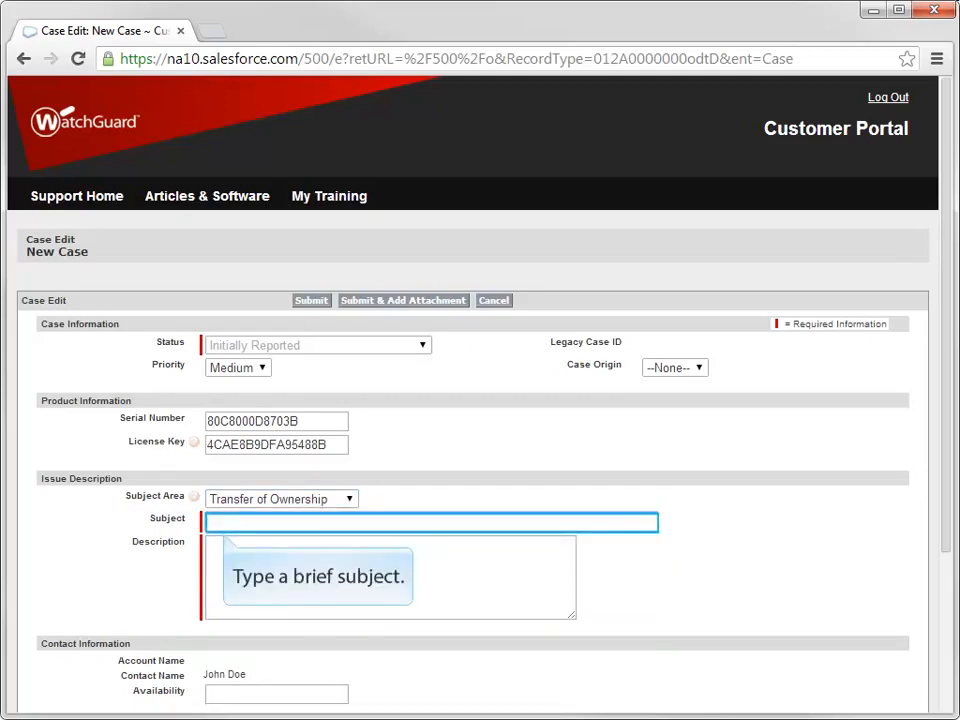
{"action": "type", "text": "Transfer of Ownership request"}
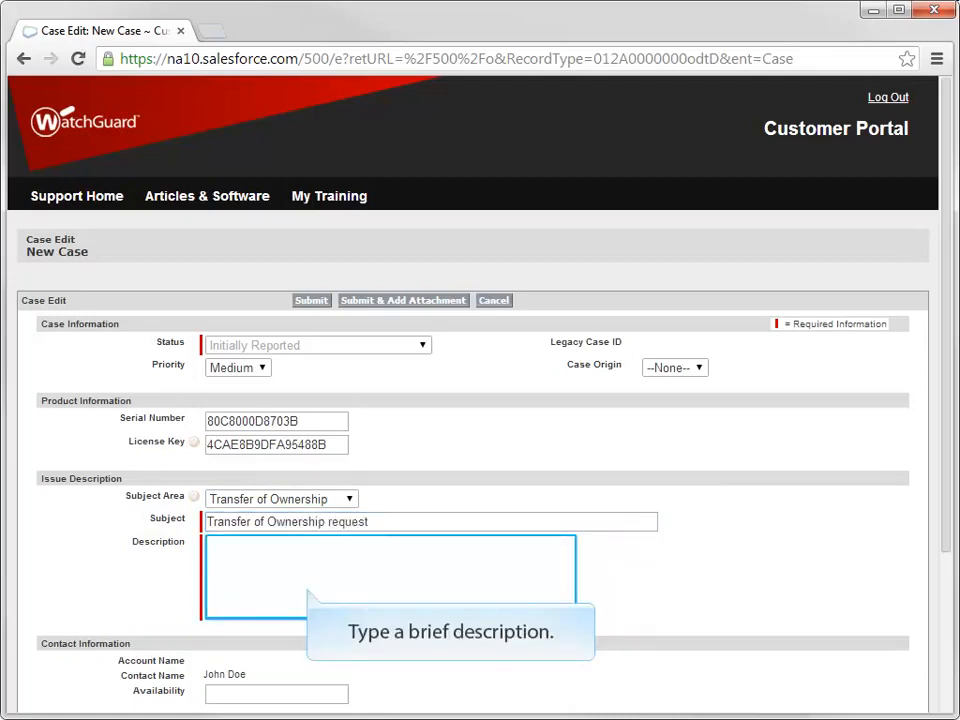
{"action": "type", "text": "Please transfer ownership of this device to this account. Thank you"}
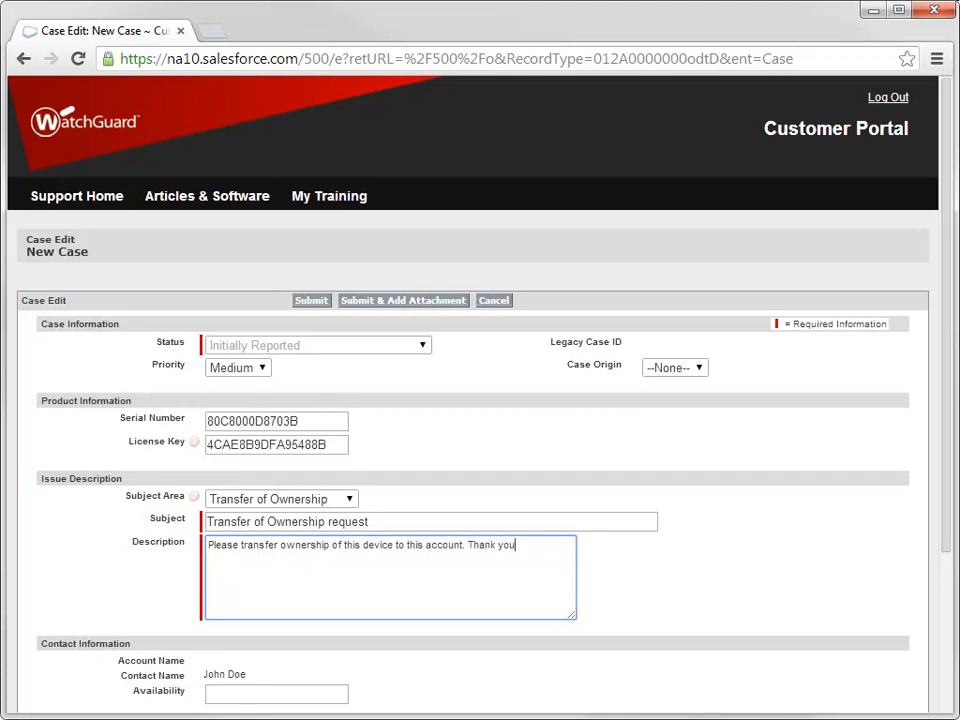
{"action": "scroll", "scroll_direction": "down", "scroll_amount": 3}
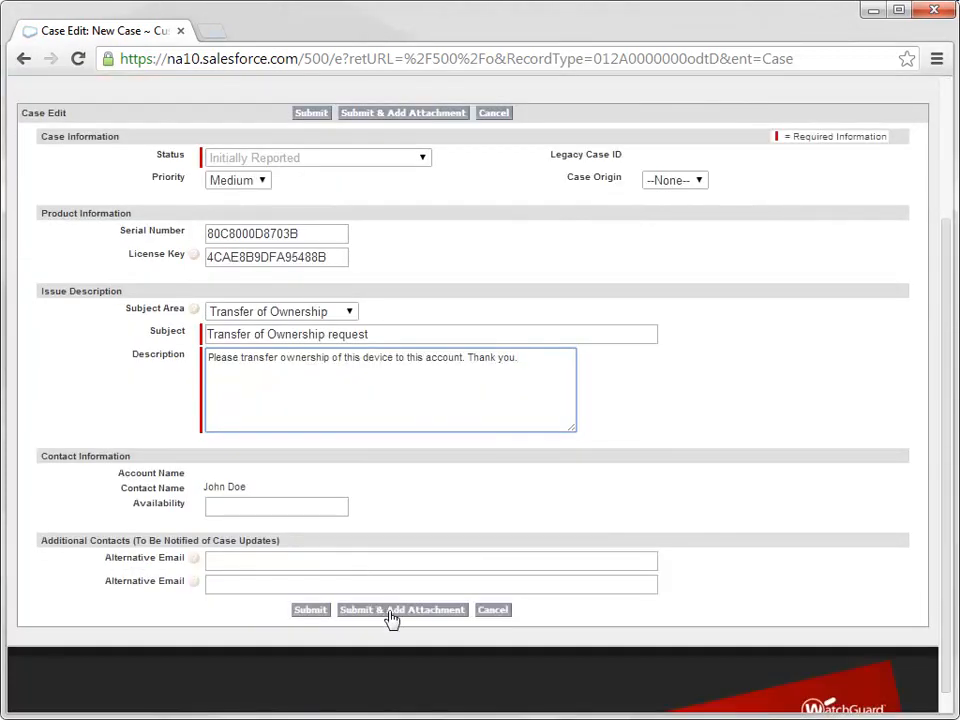
{"action": "left_click", "coordinate": [404, 610]}
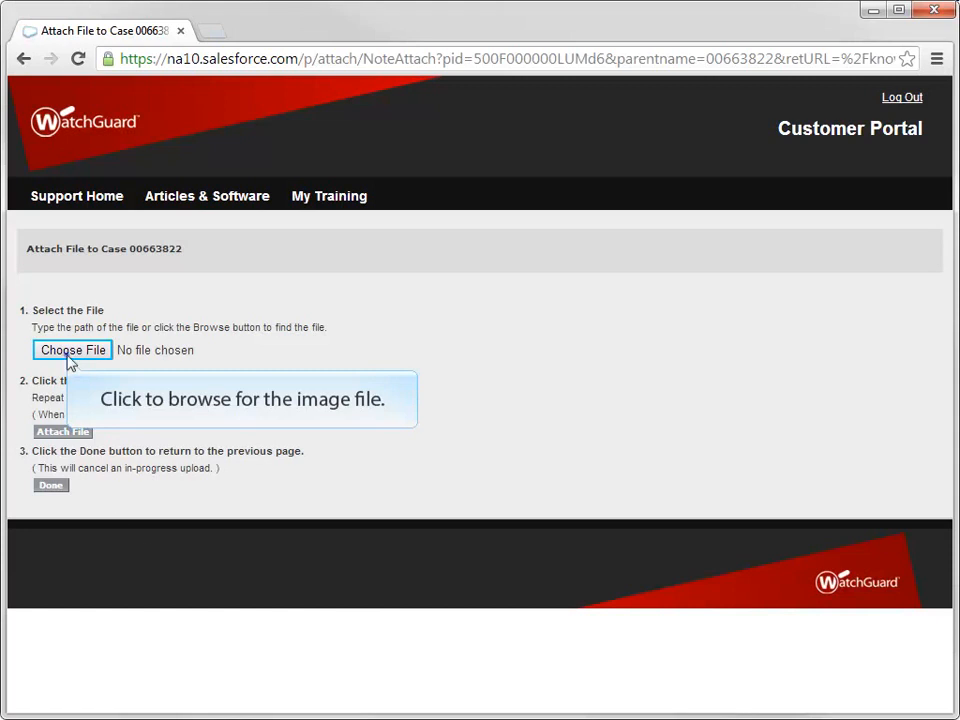
{"action": "left_click", "coordinate": [72, 350]}
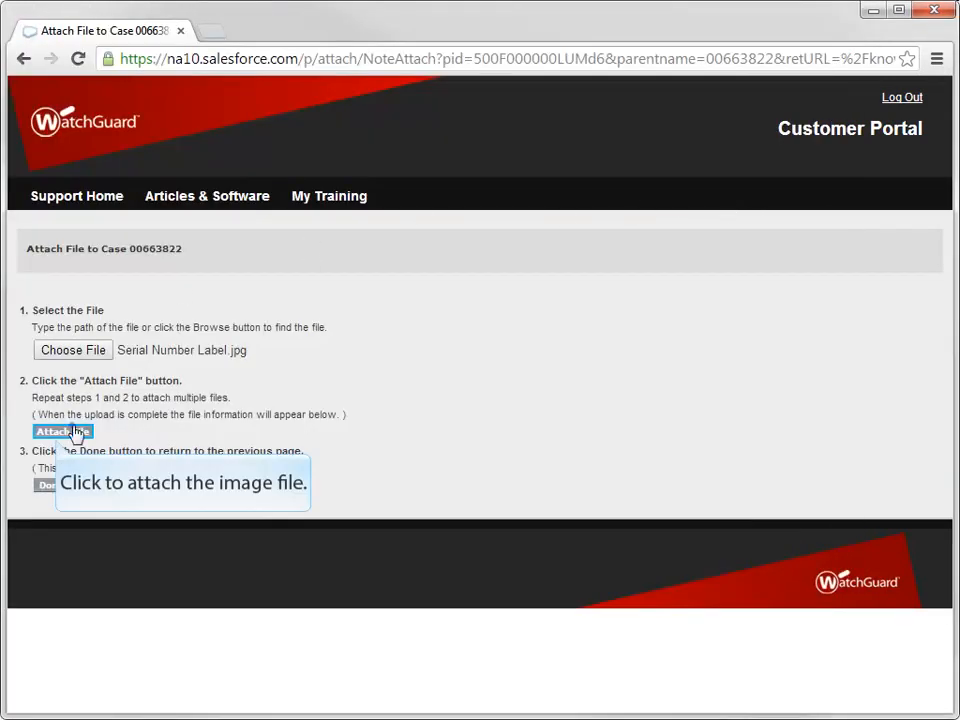
{"action": "left_click", "coordinate": [62, 432]}
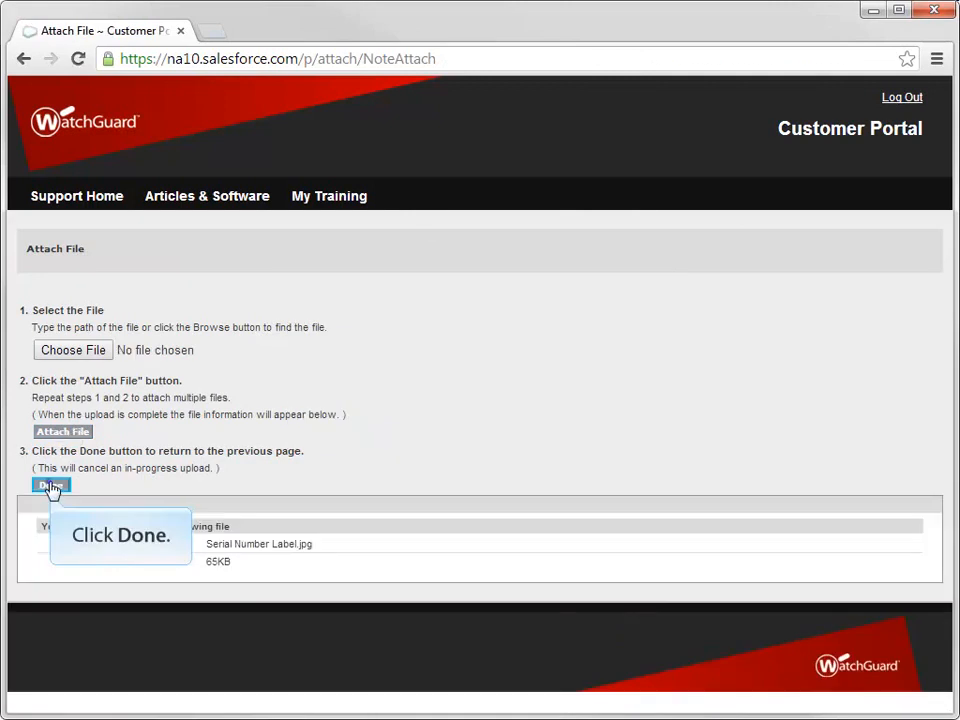
{"action": "left_click", "coordinate": [50, 486]}
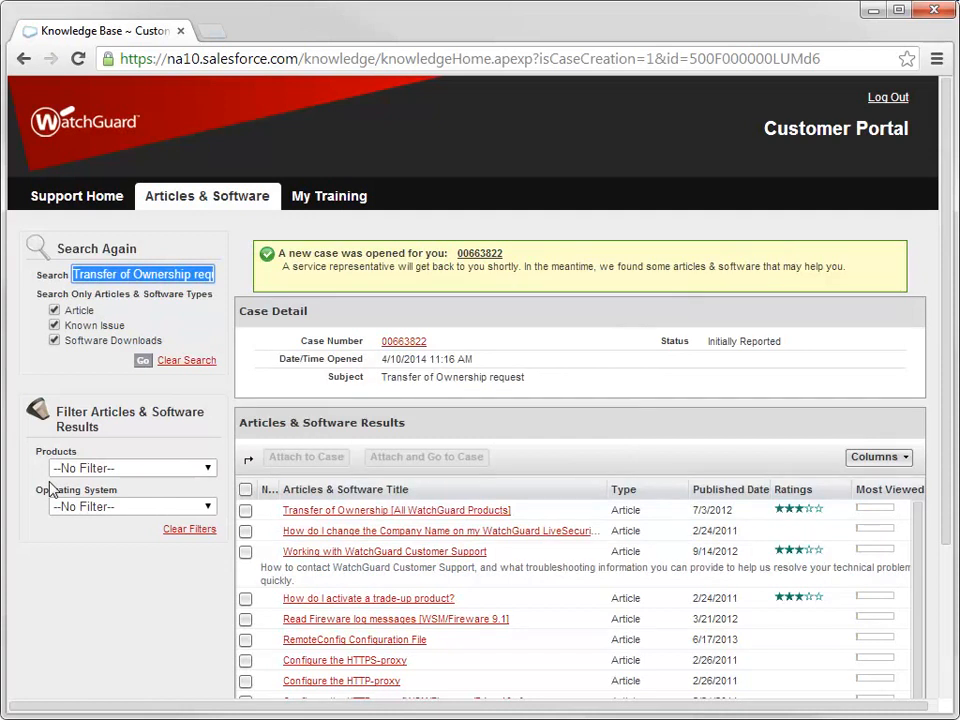
{"action": "left_click", "coordinate": [76, 196]}
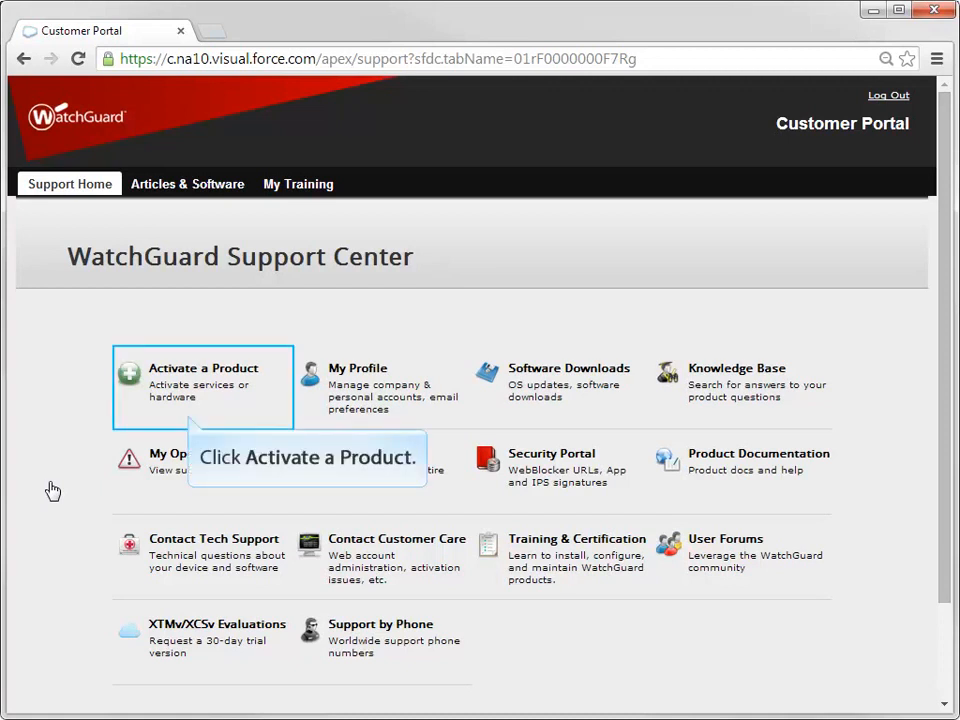
- Activate a Product with the device serial number, reaching Set Device Information for the XTM 810
{"action": "left_click", "coordinate": [202, 388]}
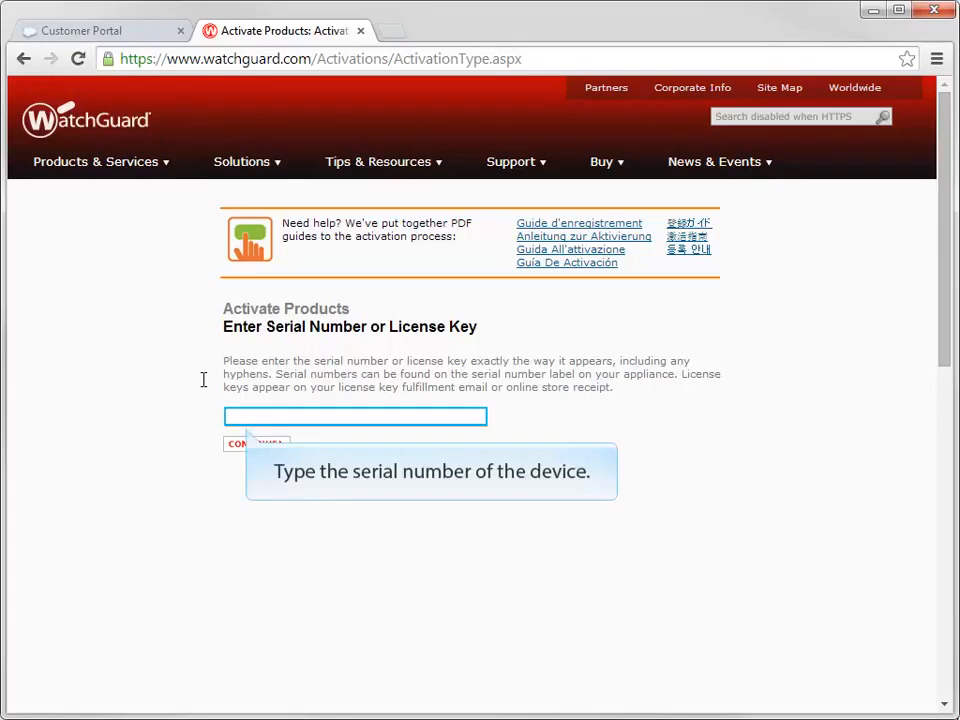
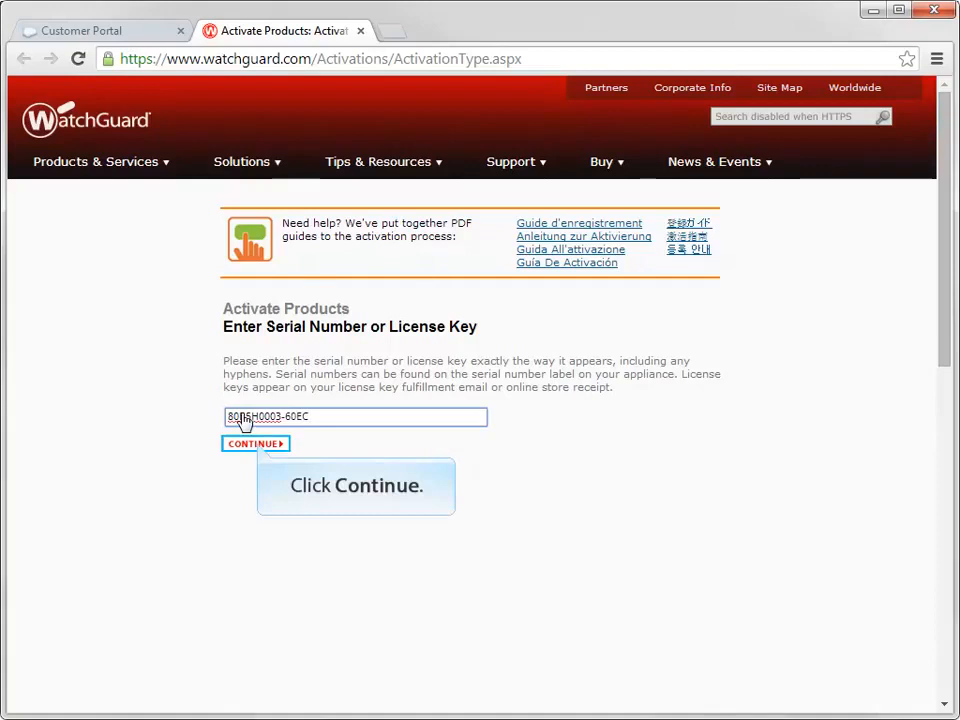
{"action": "left_click", "coordinate": [254, 444]}
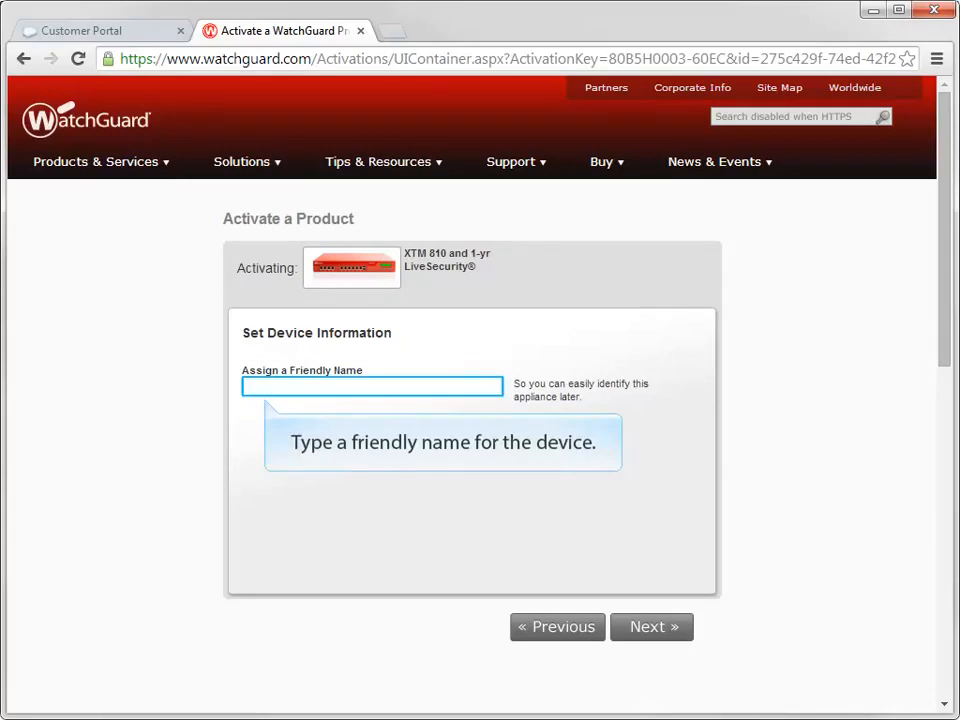
- Name the device 'XTM 810-Headquarters' and keep the offered free trials
{"action": "type", "text": "XTM"}
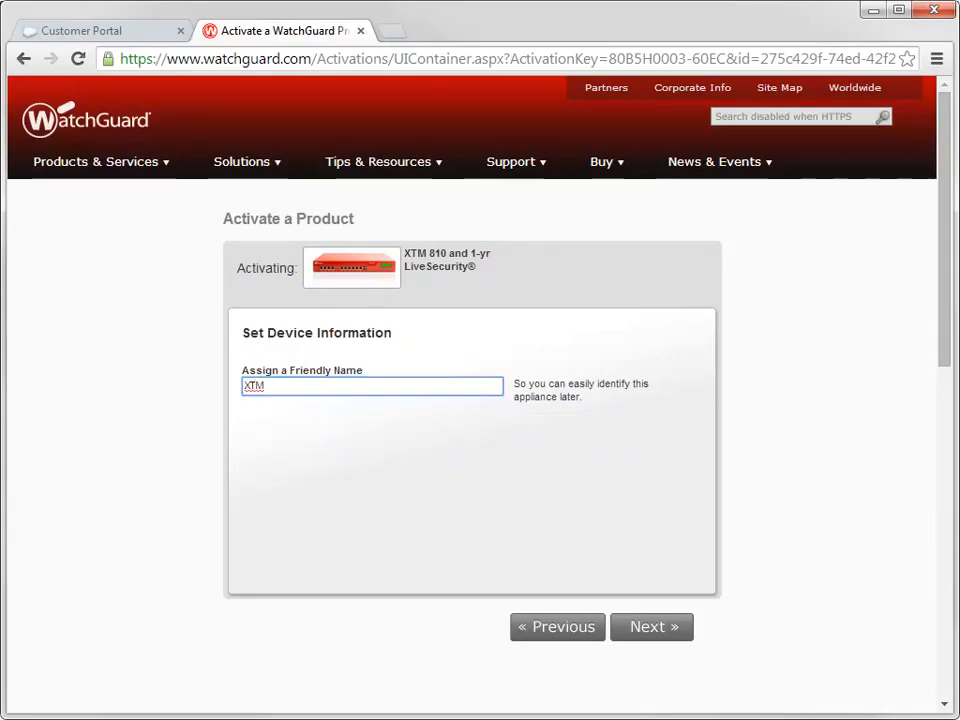
{"action": "type", "text": "810-Headquarters"}
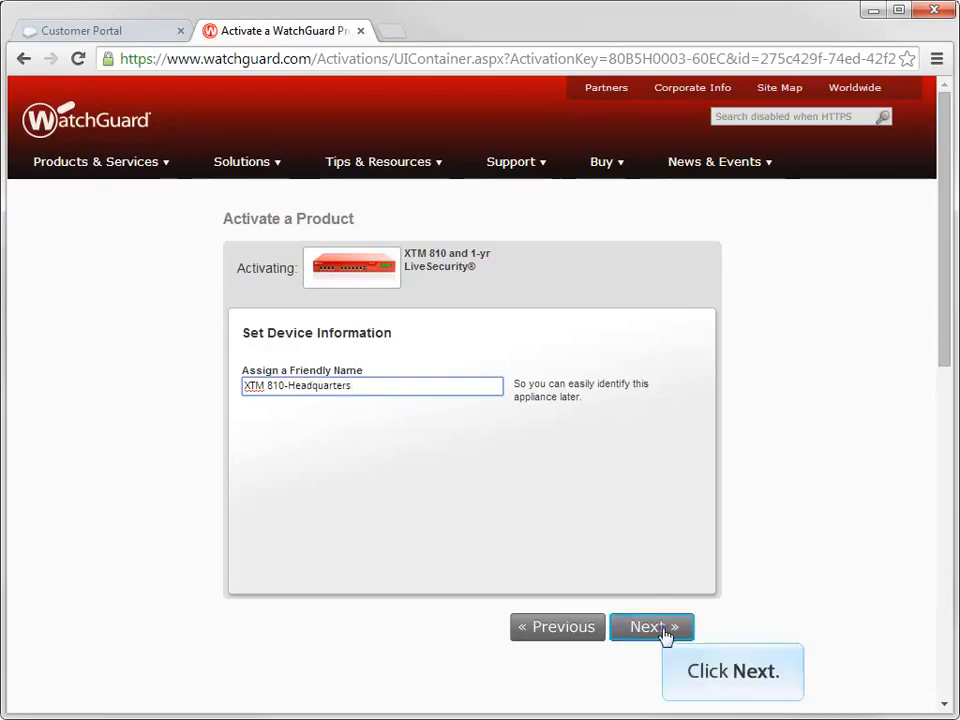
{"action": "left_click", "coordinate": [652, 628]}
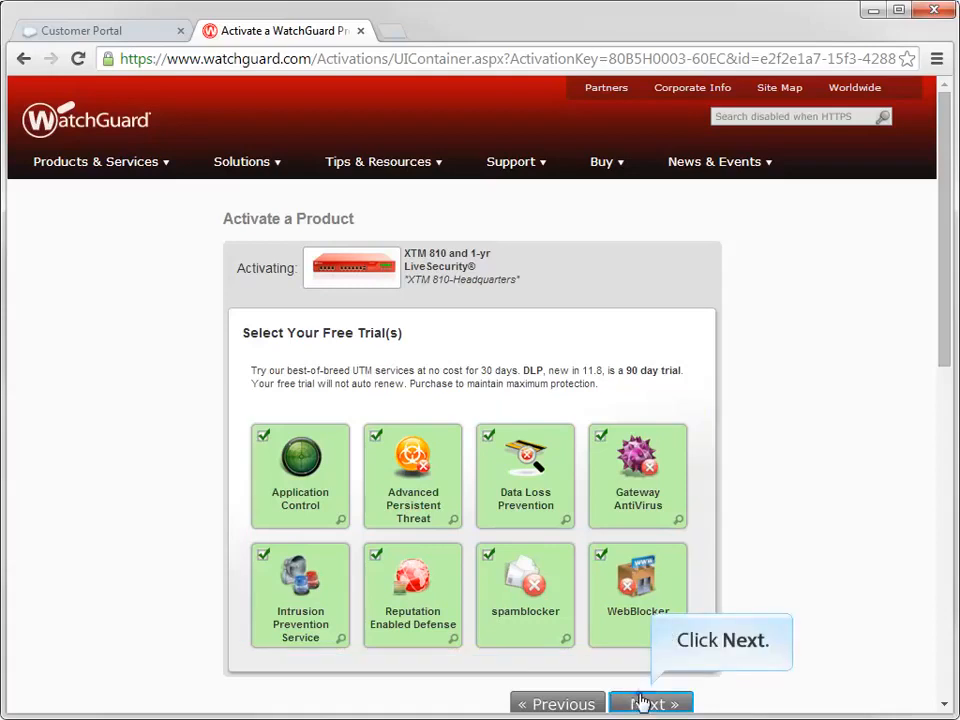
{"action": "left_click", "coordinate": [650, 704]}
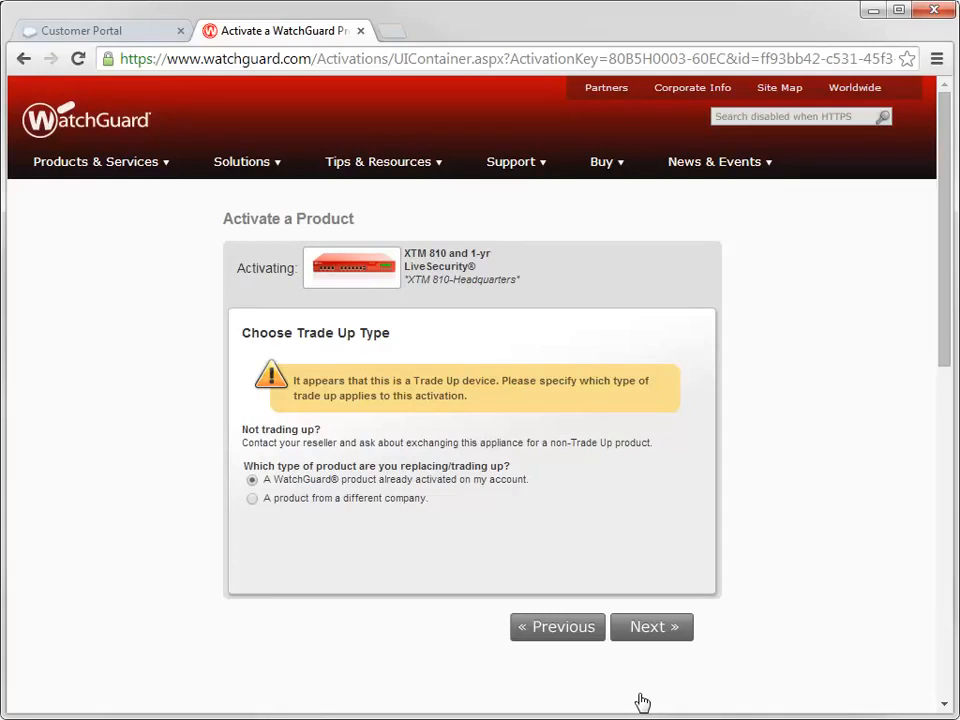
- Trade up from the activated WatchGuard device FB X550e Firebox-Main Office and continue
{"action": "left_click", "coordinate": [252, 480]}
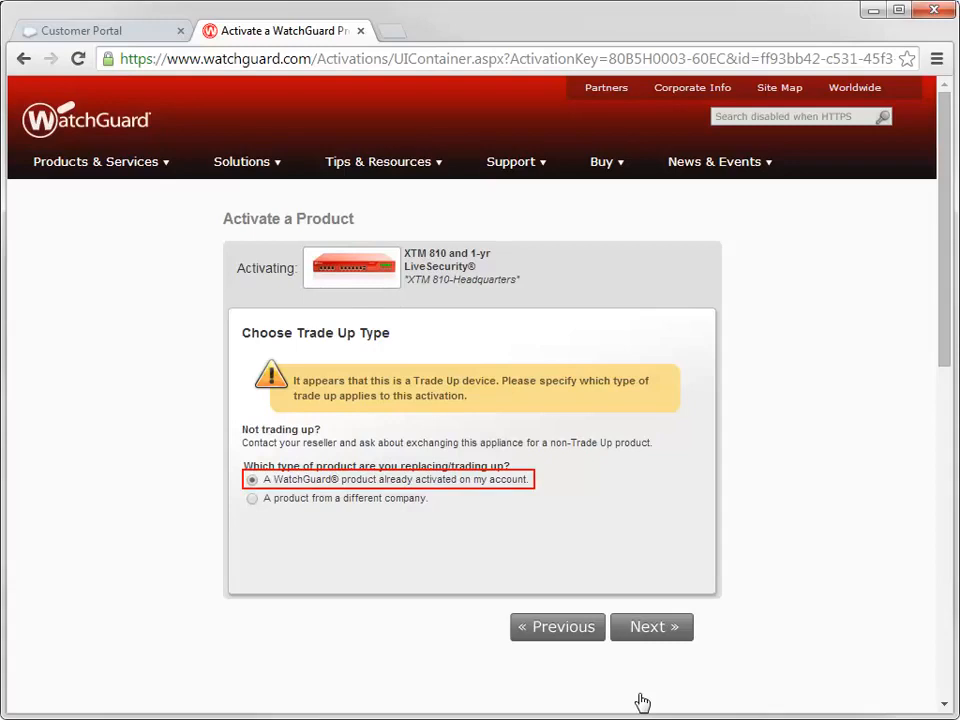
{"action": "left_click", "coordinate": [652, 626]}
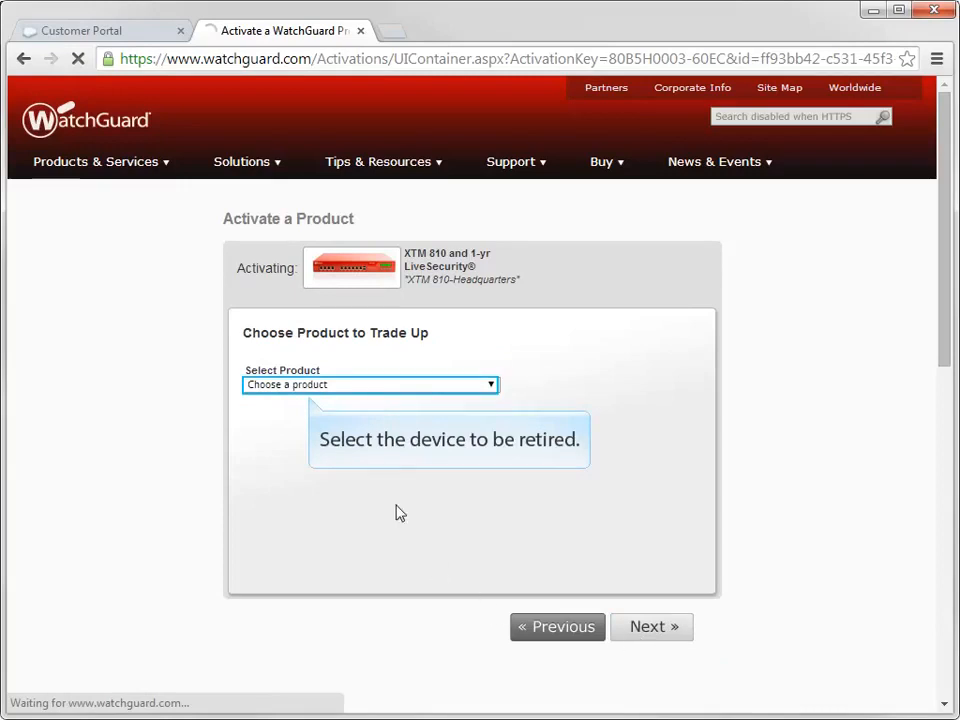
{"action": "left_click", "coordinate": [370, 384]}
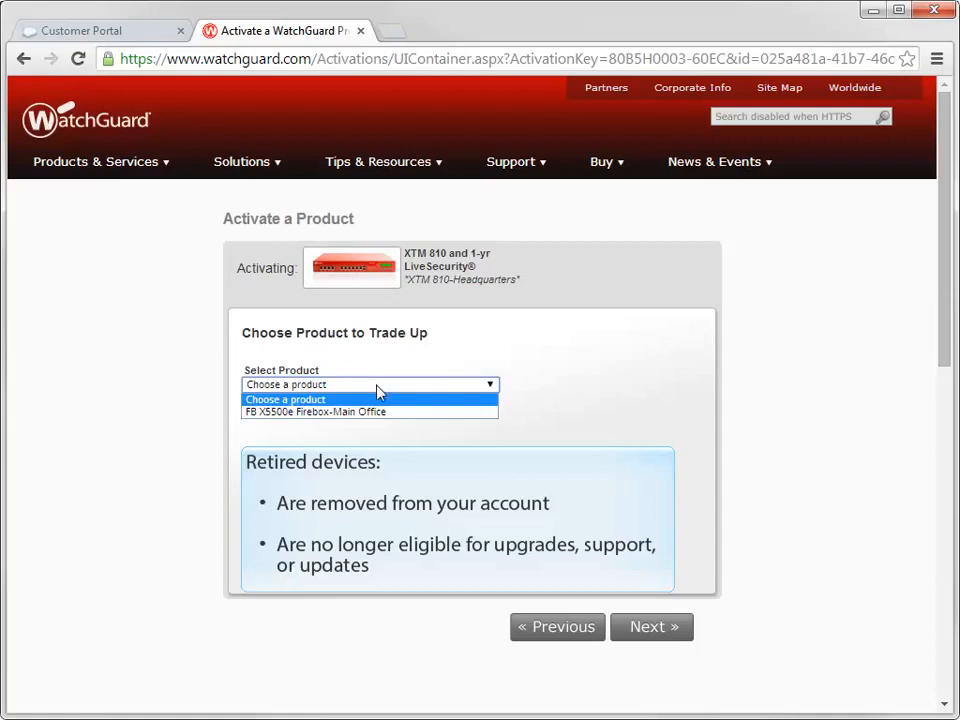
{"action": "left_click", "coordinate": [316, 412]}
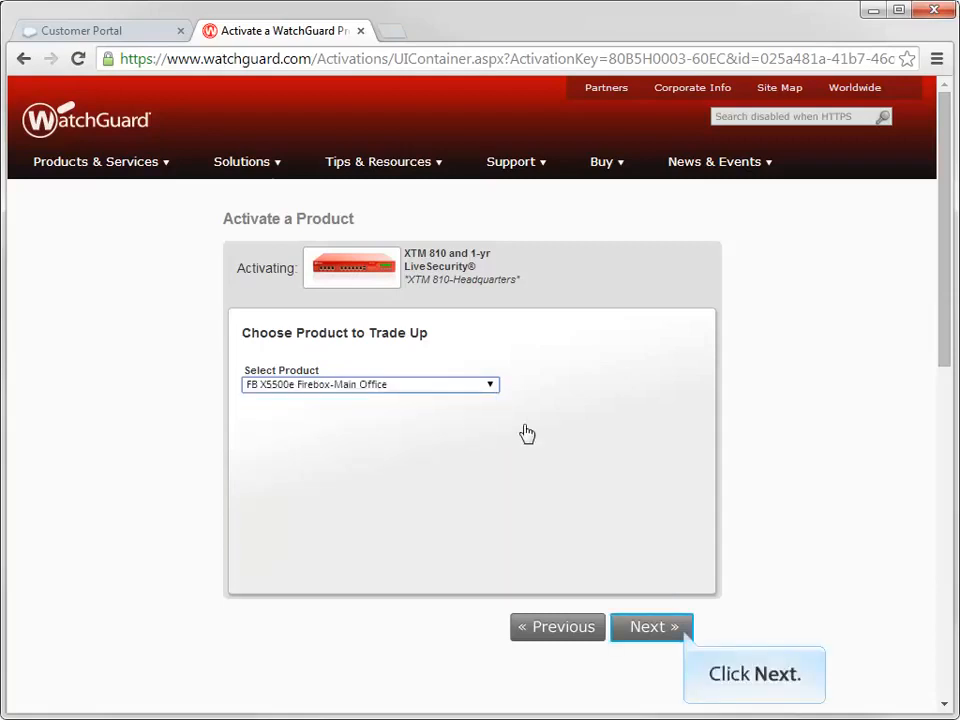
{"action": "left_click", "coordinate": [652, 628]}
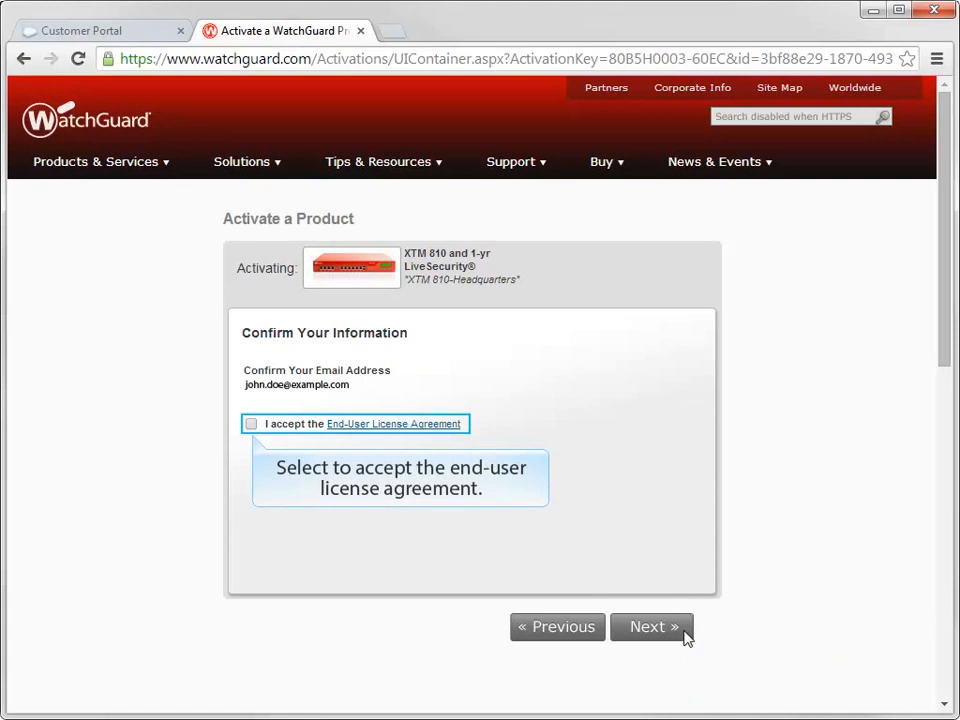
- Accept the End-User License Agreement and proceed to Retrieve and Apply Key
{"action": "left_click", "coordinate": [252, 424]}
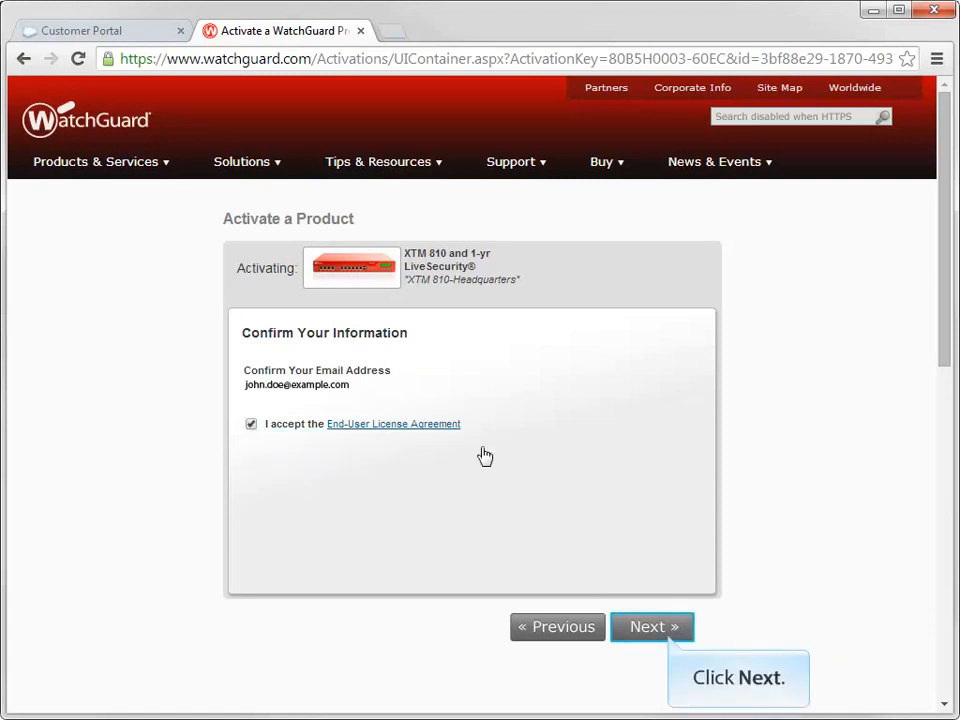
{"action": "left_click", "coordinate": [652, 626]}
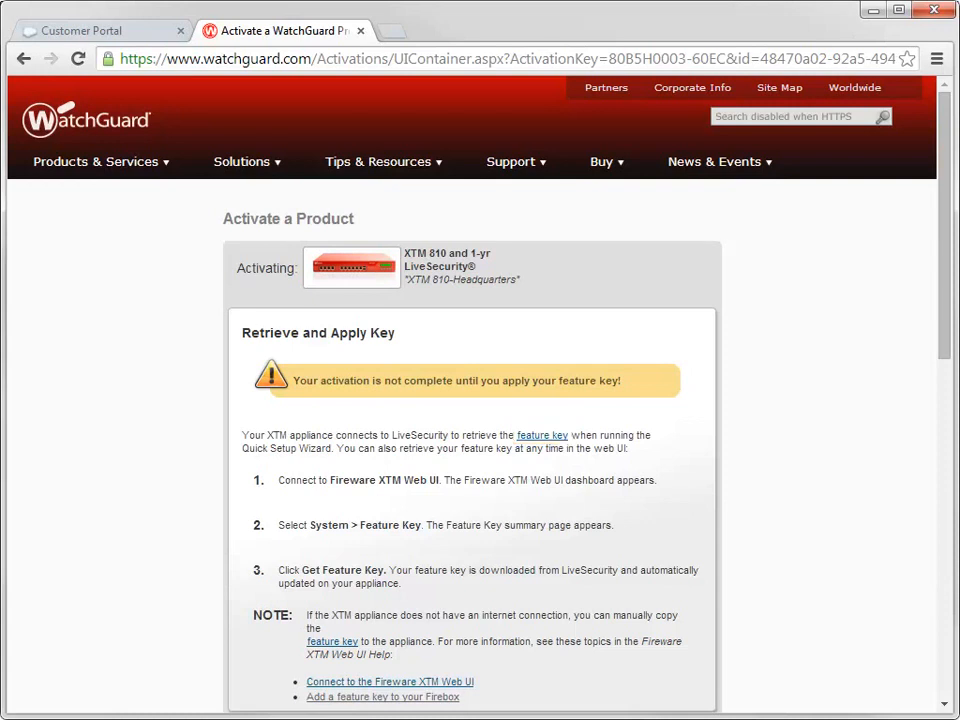
- Finish the XTM 810-Headquarters activation, returning to the Support Center home
{"action": "scroll", "scroll_direction": "down", "scroll_amount": 3}
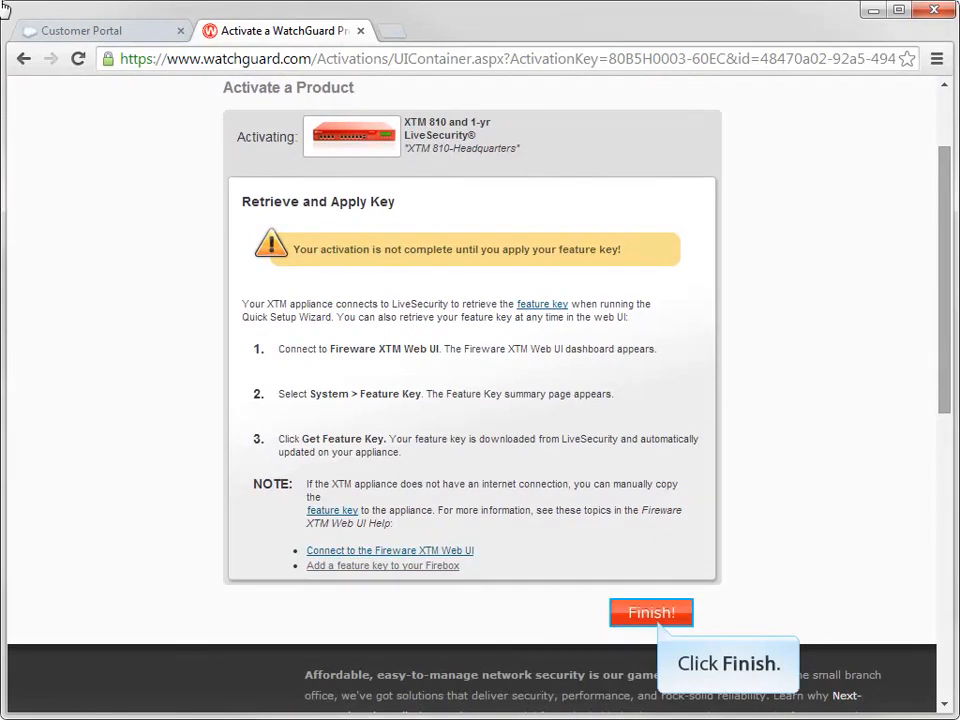
{"action": "mouse_move", "coordinate": [304, 52]}
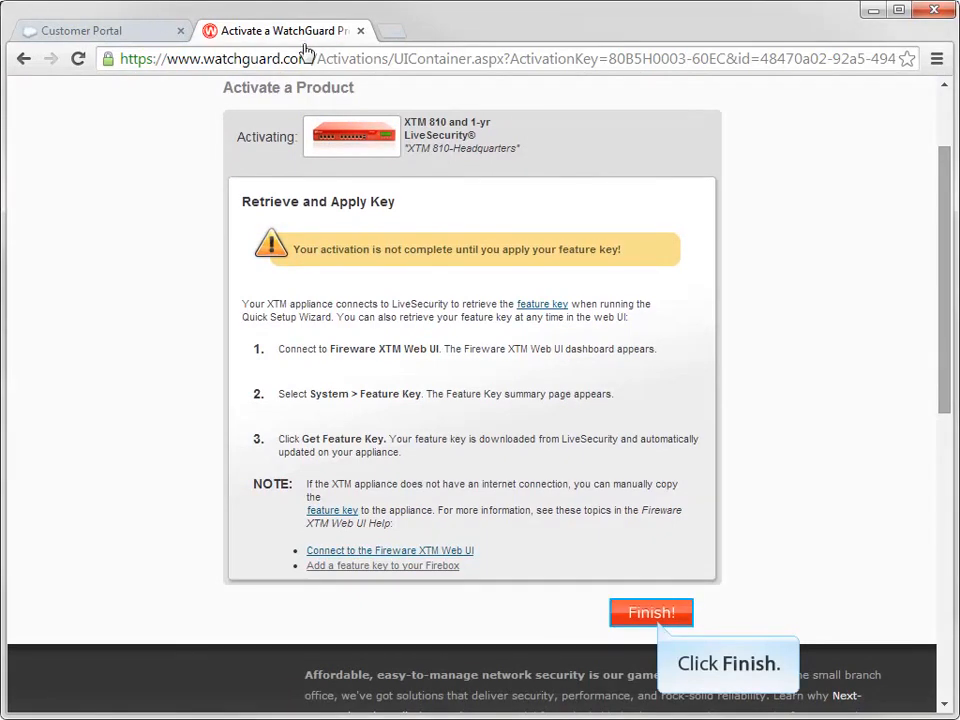
{"action": "left_click", "coordinate": [652, 612]}
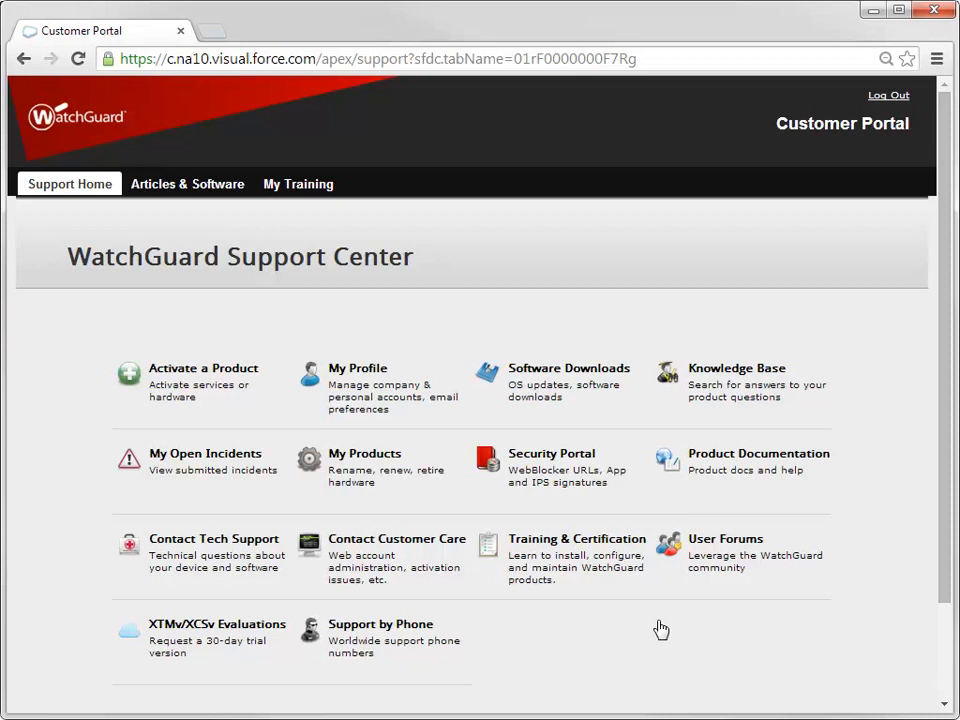
{"action": "mouse_move", "coordinate": [204, 384]}
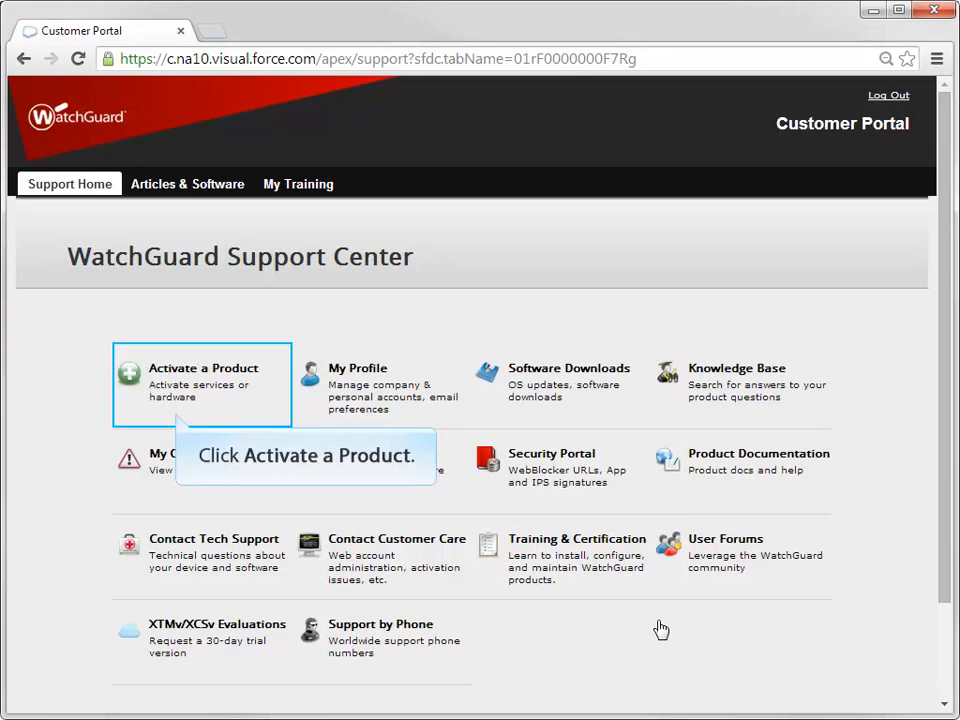
{"action": "mouse_move", "coordinate": [170, 390]}
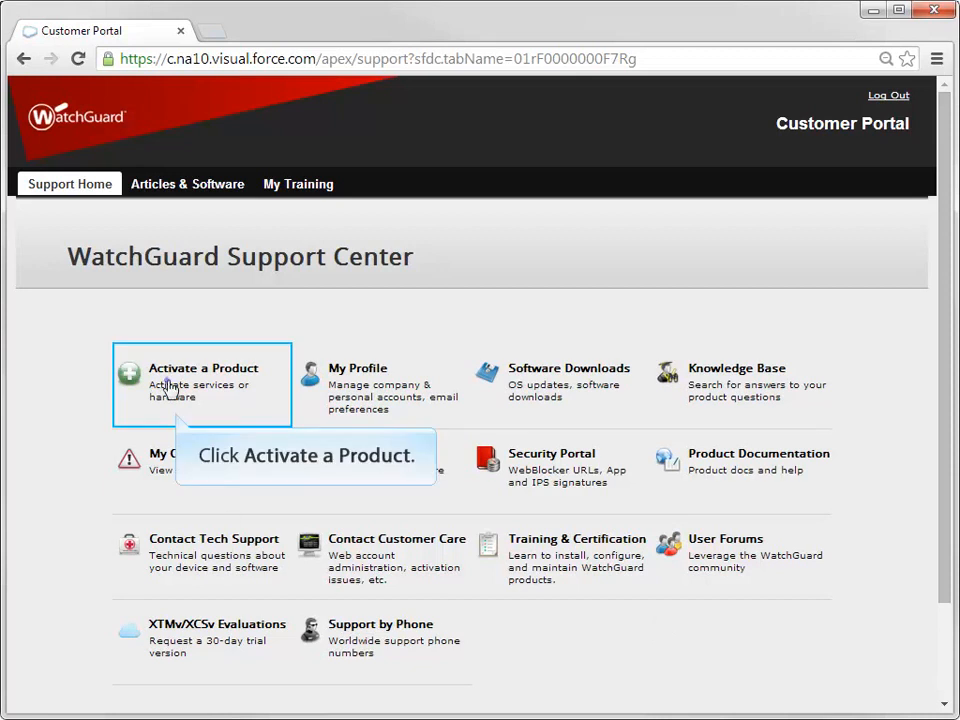
{"action": "left_click", "coordinate": [204, 384]}
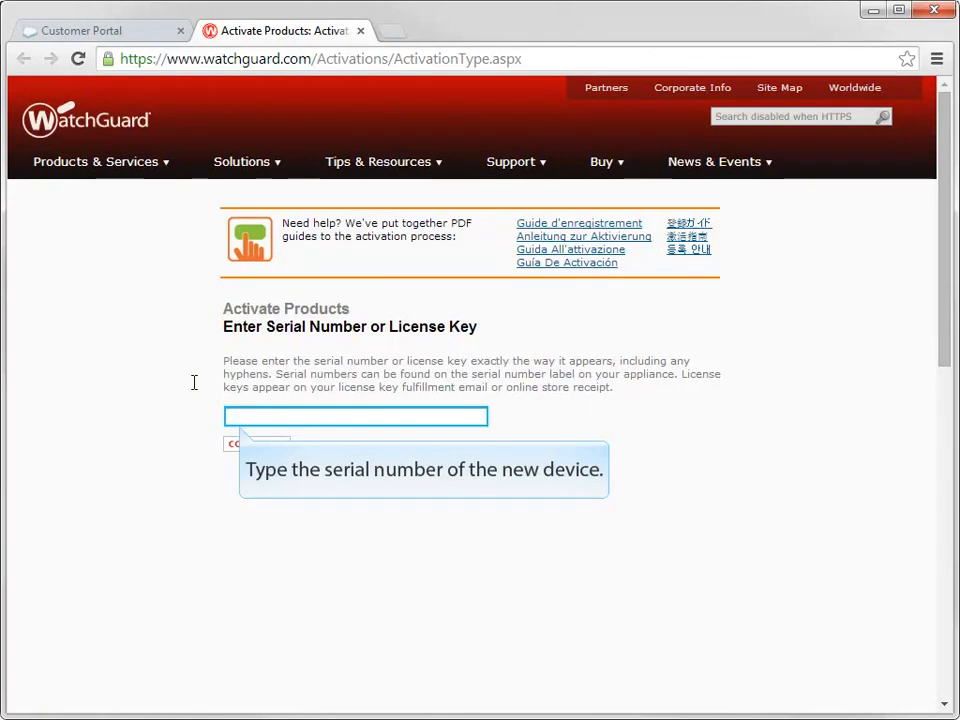
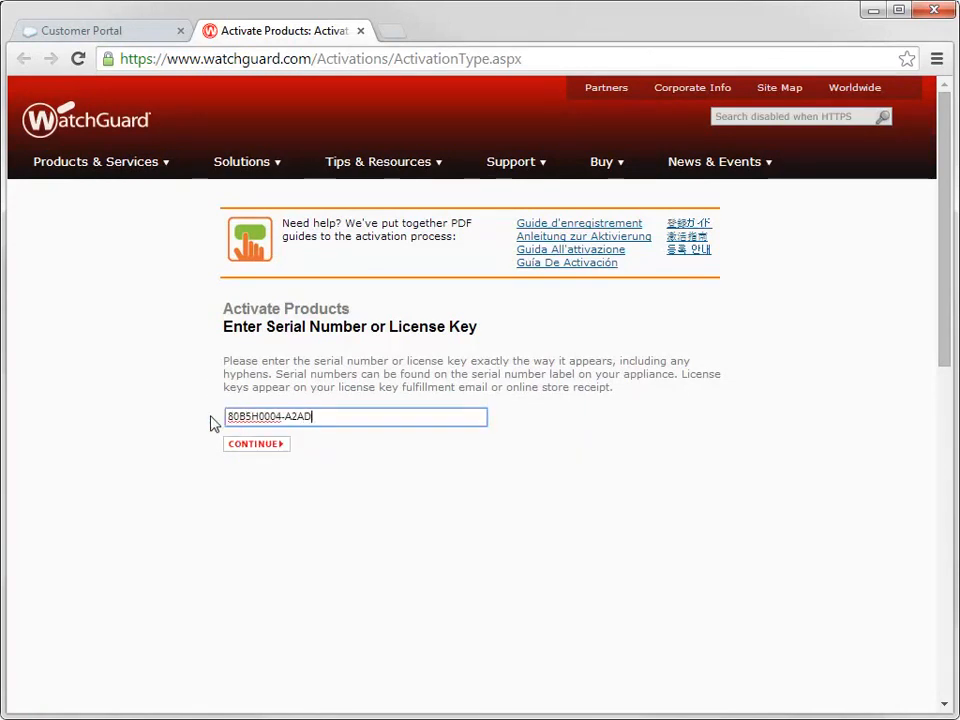
{"action": "left_click", "coordinate": [256, 444]}
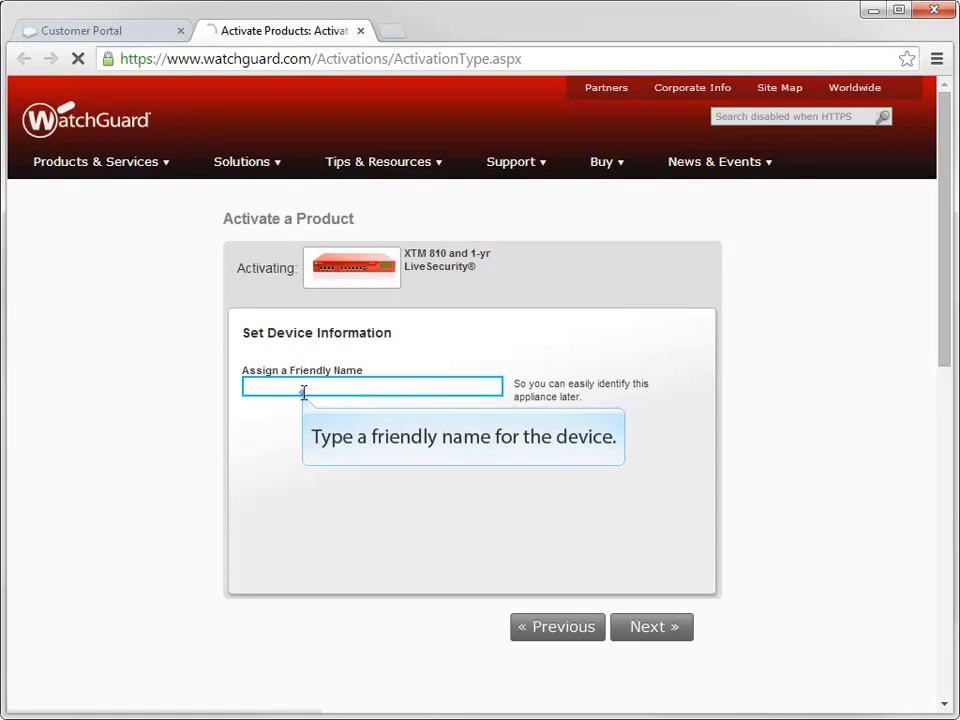
- Name the second device 'XTM 810 - Main' and keep the free trial services
{"action": "type", "text": "XTM 810"}
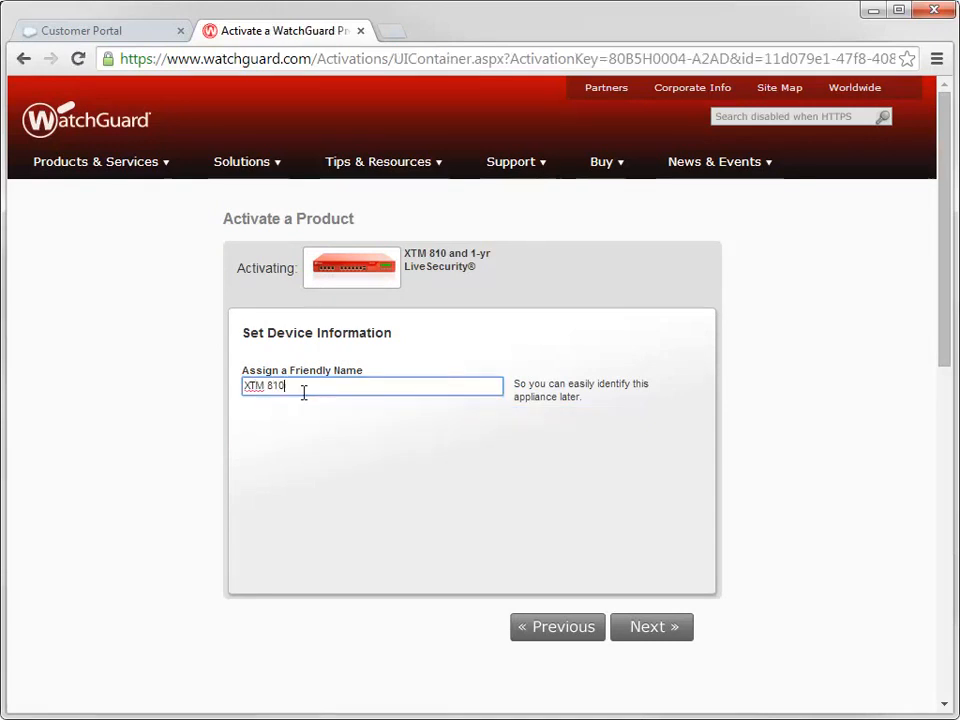
{"action": "type", "text": "- Main"}
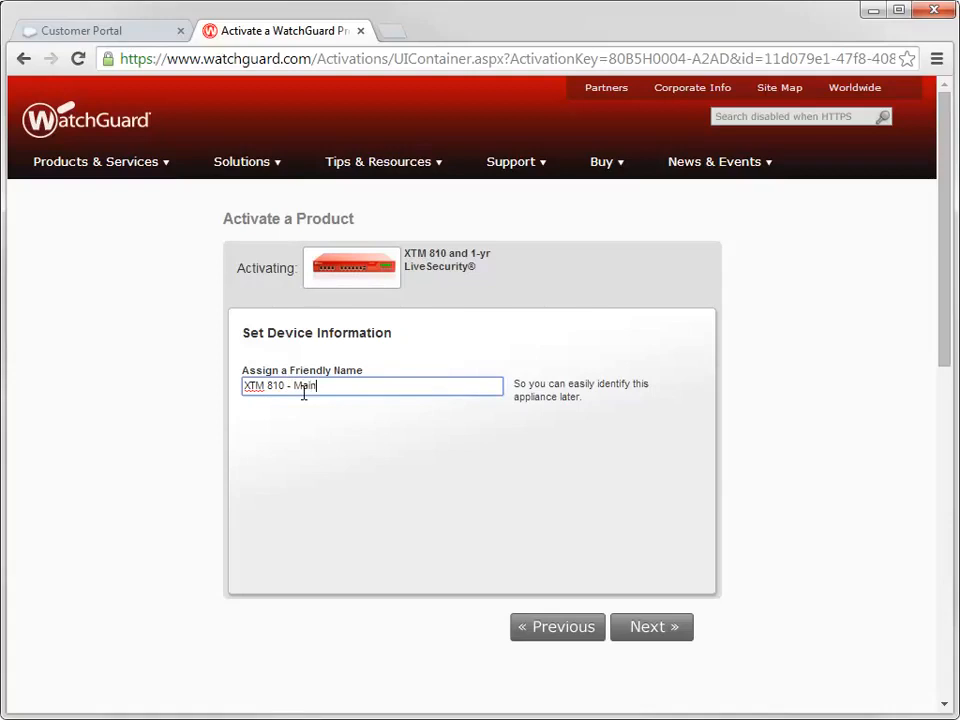
{"action": "left_click", "coordinate": [652, 626]}
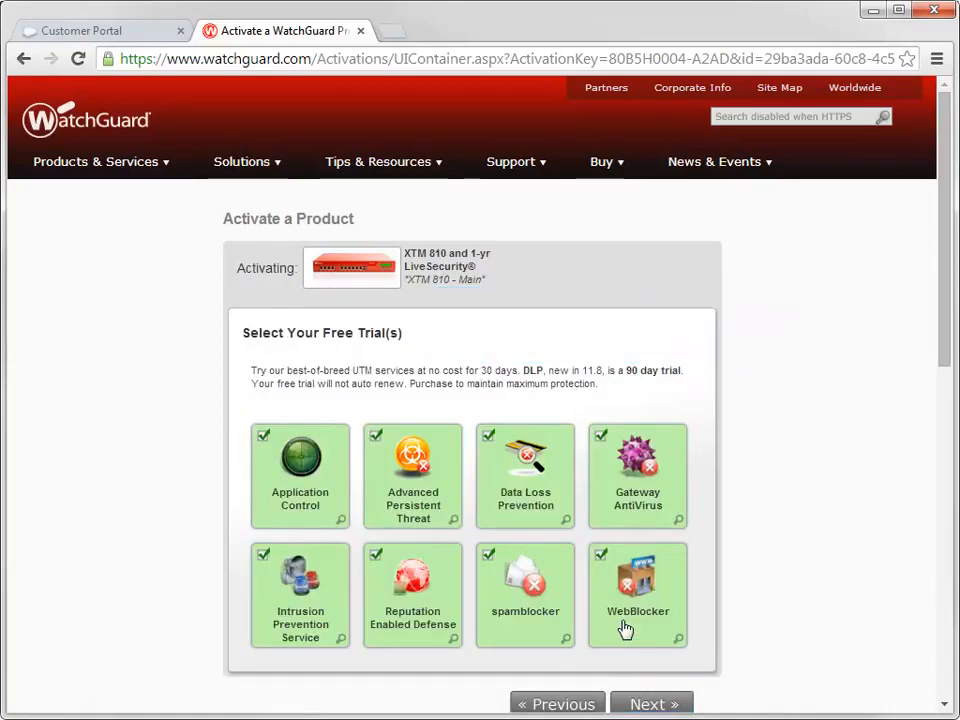
{"action": "left_click", "coordinate": [652, 704]}
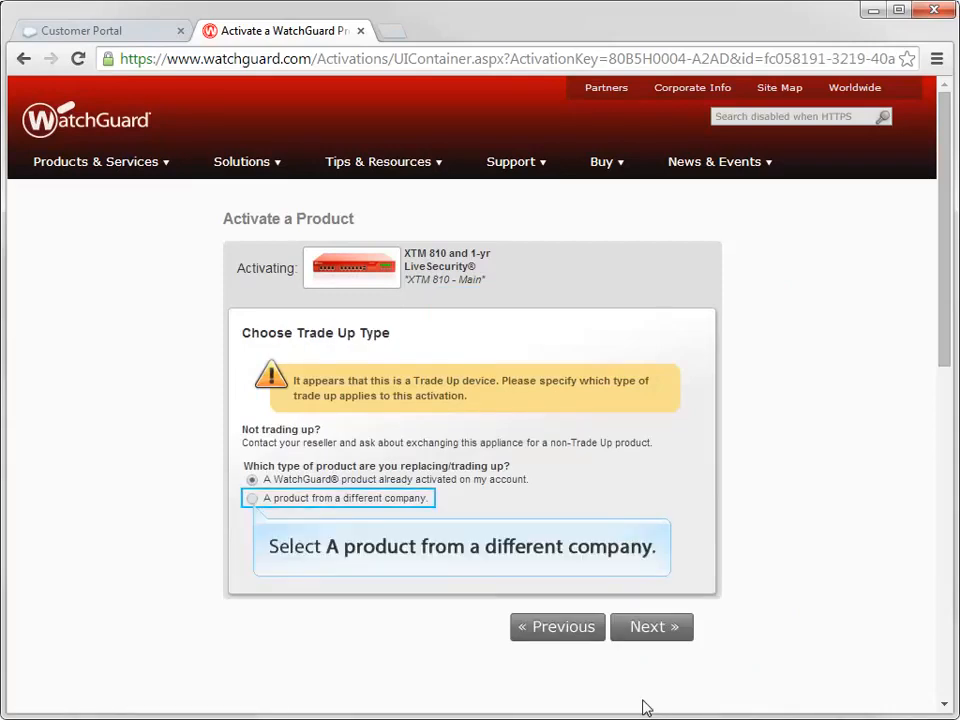
- Mark the trade-up as replacing a product from a different company and continue
{"action": "left_click", "coordinate": [252, 498]}
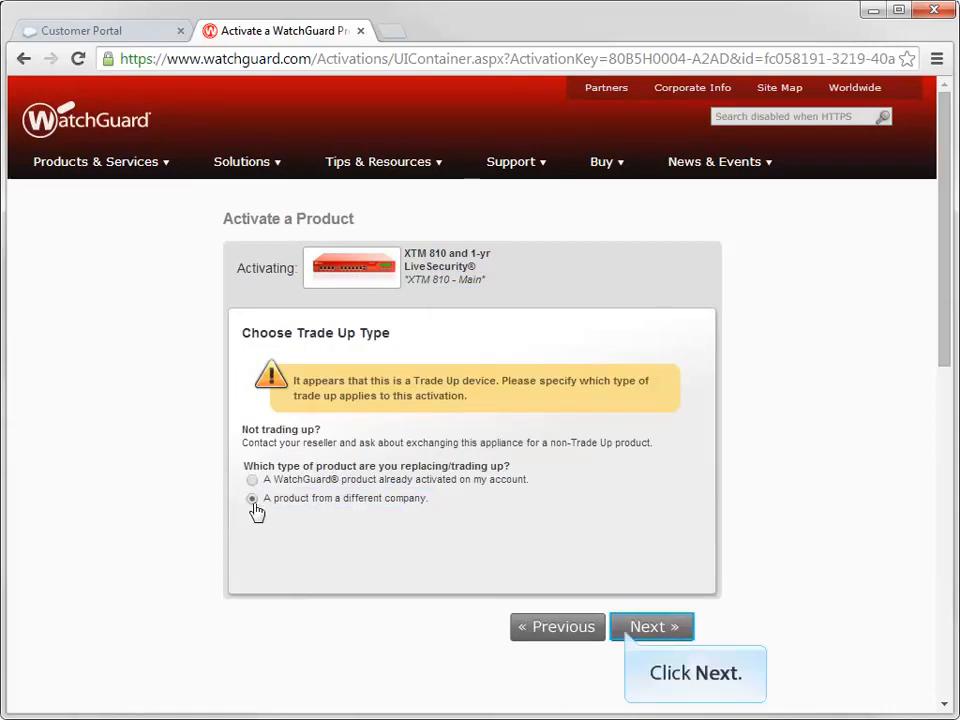
{"action": "left_click", "coordinate": [652, 626]}
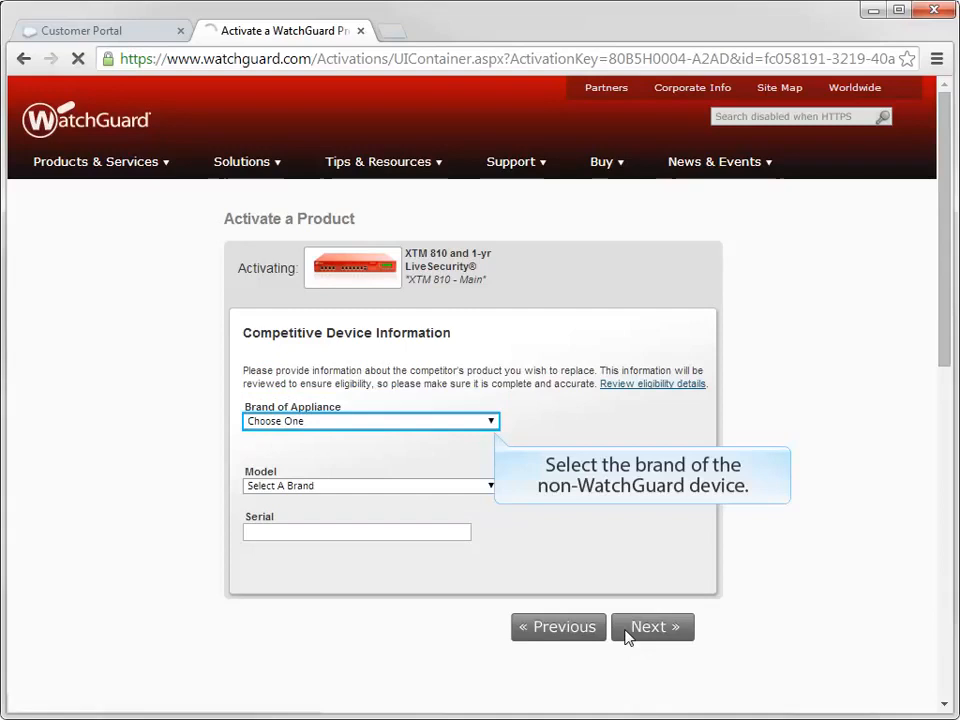
- Record the replaced competitor as a SonicWall Pro 5060 with its serial and continue
{"action": "left_click", "coordinate": [370, 420]}
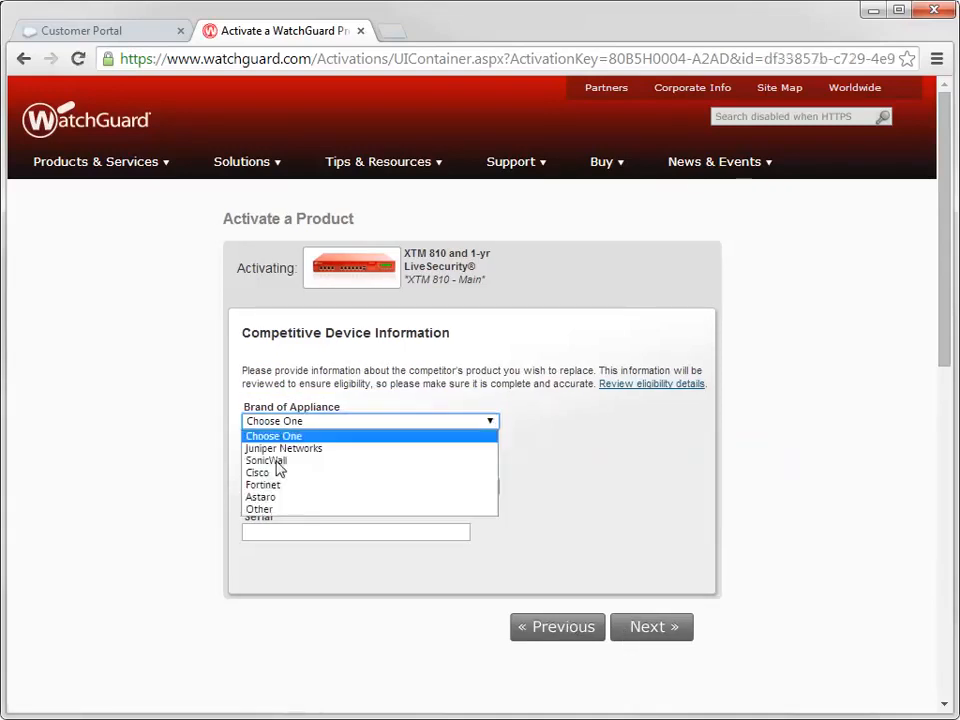
{"action": "left_click", "coordinate": [268, 460]}
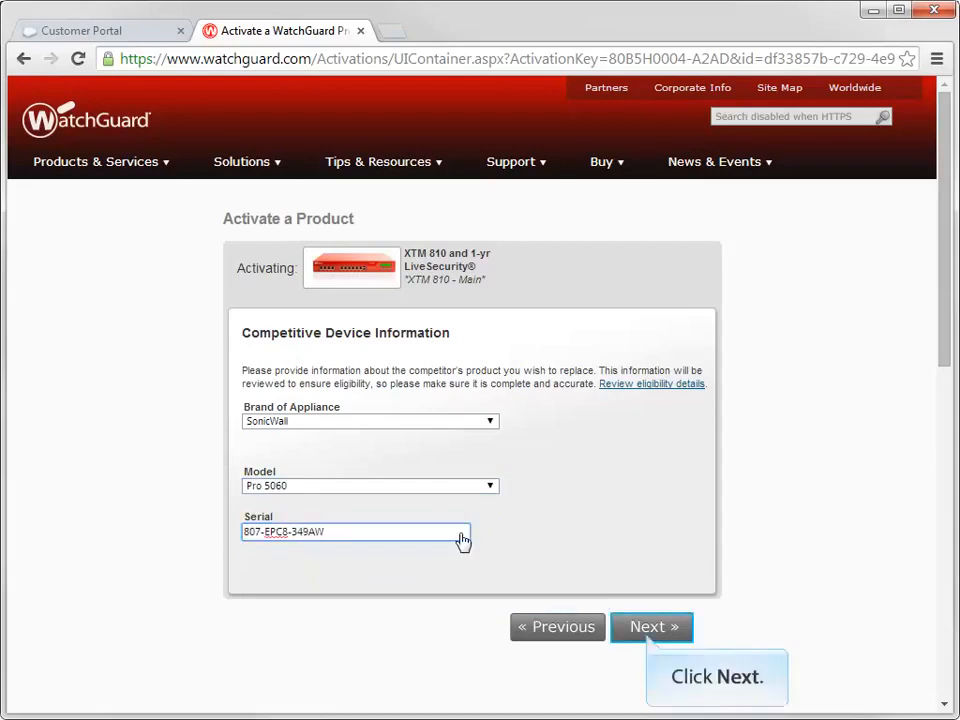
{"action": "left_click", "coordinate": [652, 626]}
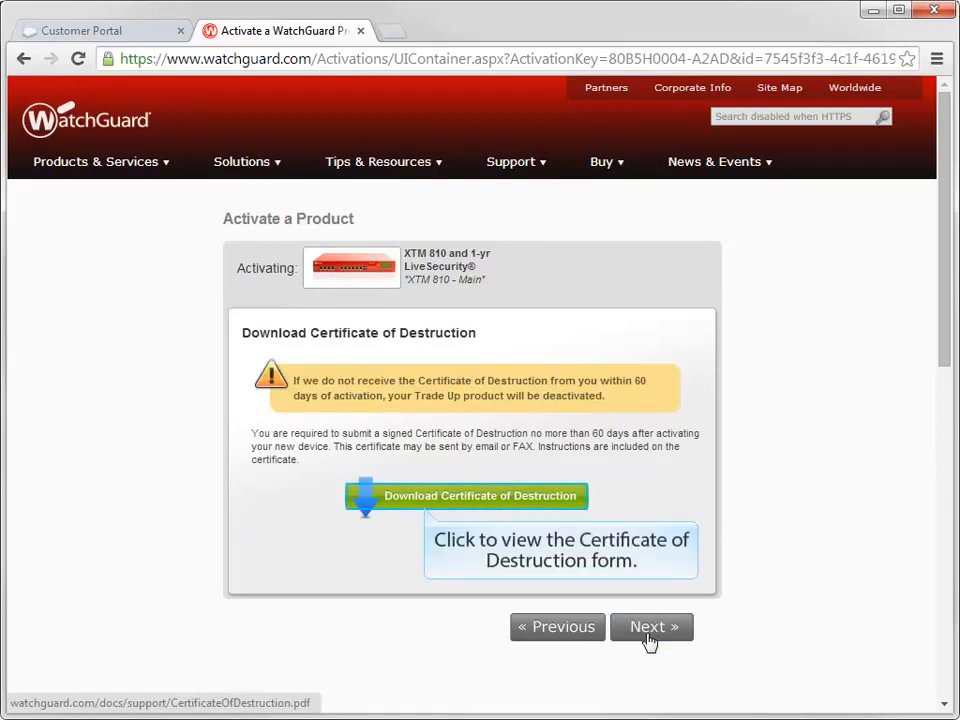
- Bring up the Certificate of Destruction form in a new tab and proceed to Confirm Your Information
{"action": "left_click", "coordinate": [464, 496]}
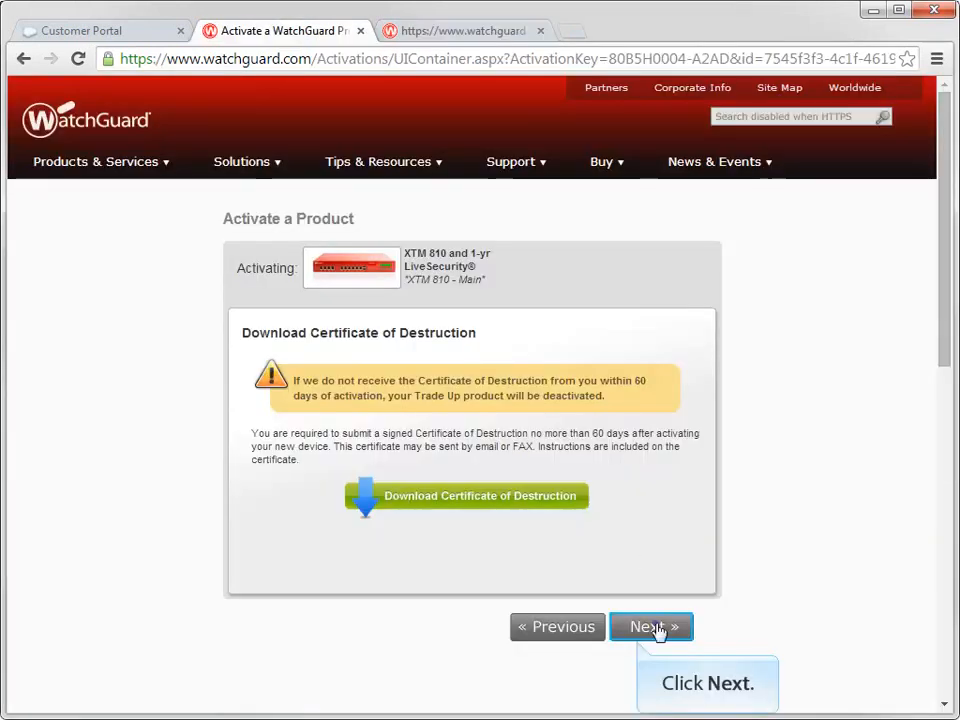
{"action": "left_click", "coordinate": [652, 626]}
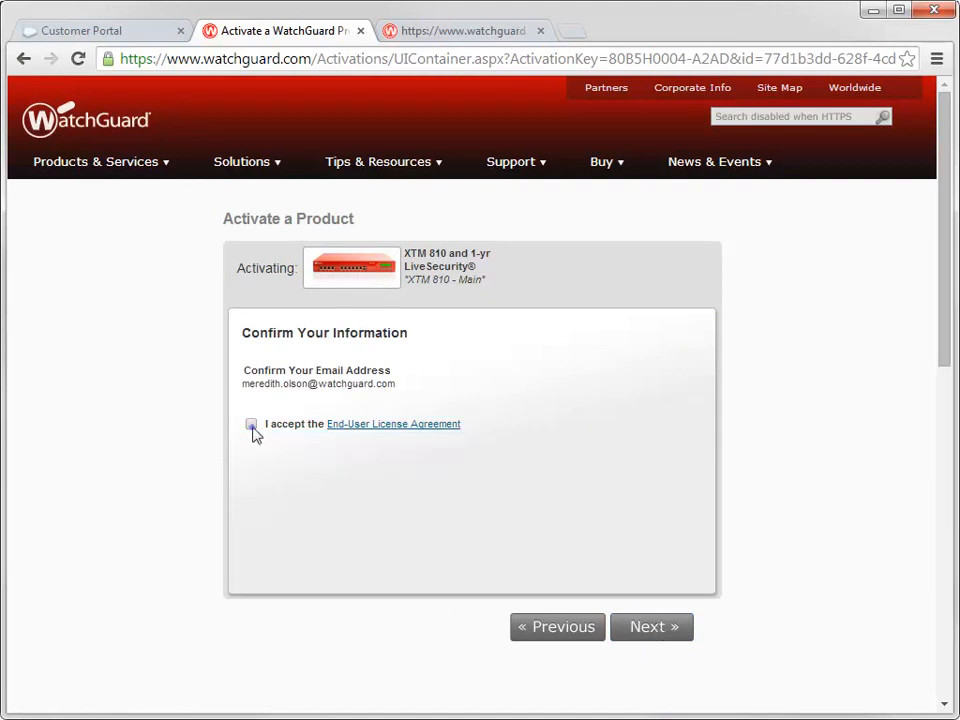
- Accept the End-User License Agreement and finish so XTM 810 - Main reports Activation is complete
{"action": "left_click", "coordinate": [650, 626]}
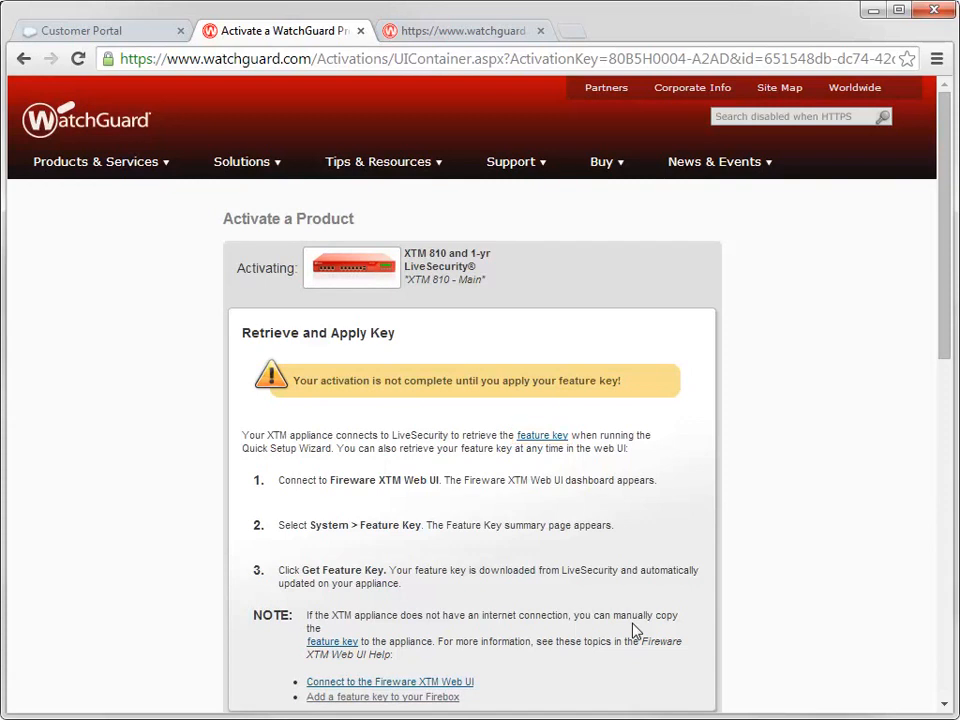
{"action": "scroll", "scroll_direction": "down", "scroll_amount": 3}
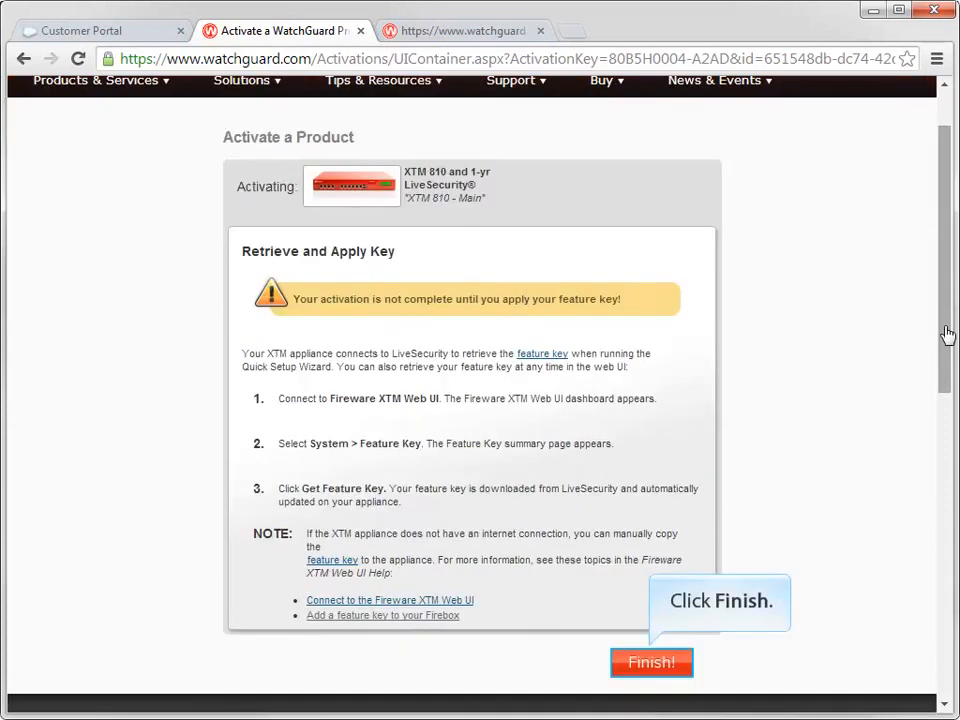
{"action": "left_click", "coordinate": [652, 662]}
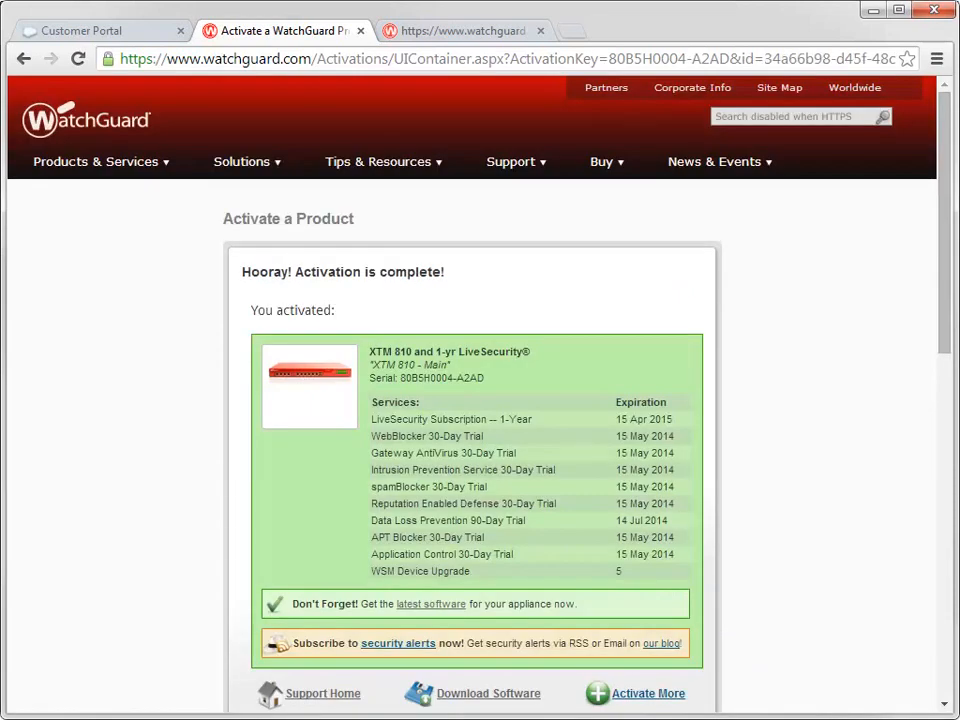